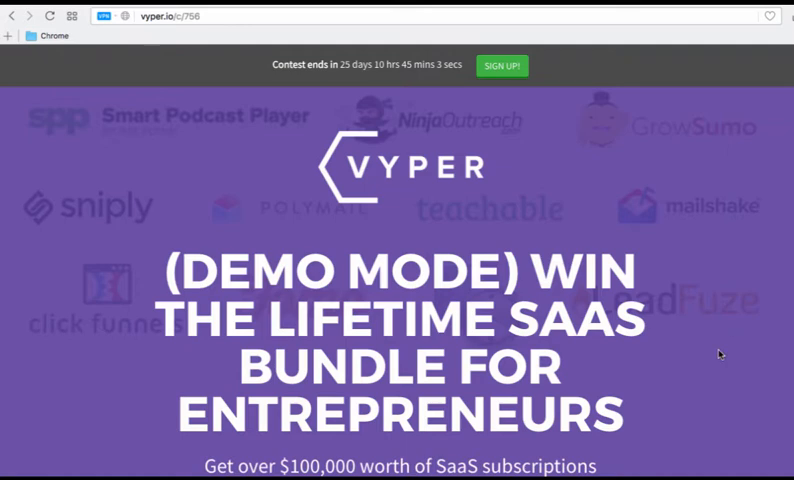
mouse_move(531, 234)
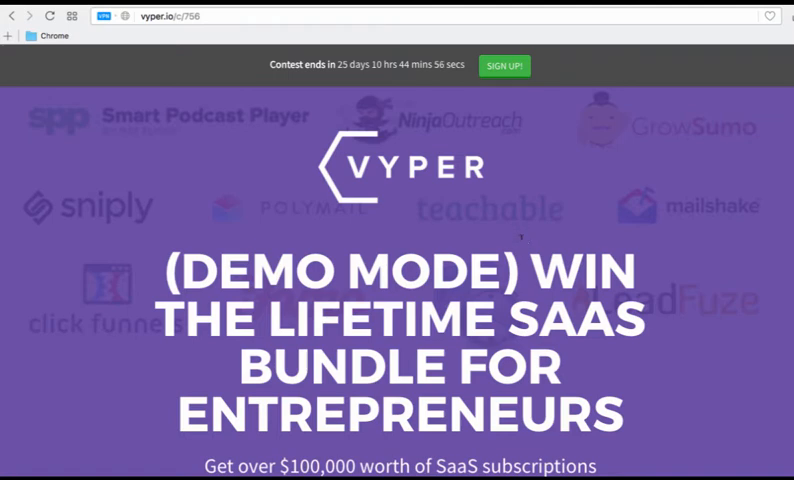
Step: Scroll past the contest intro text toward the First and Second Place prize lists
scroll(down, 3)
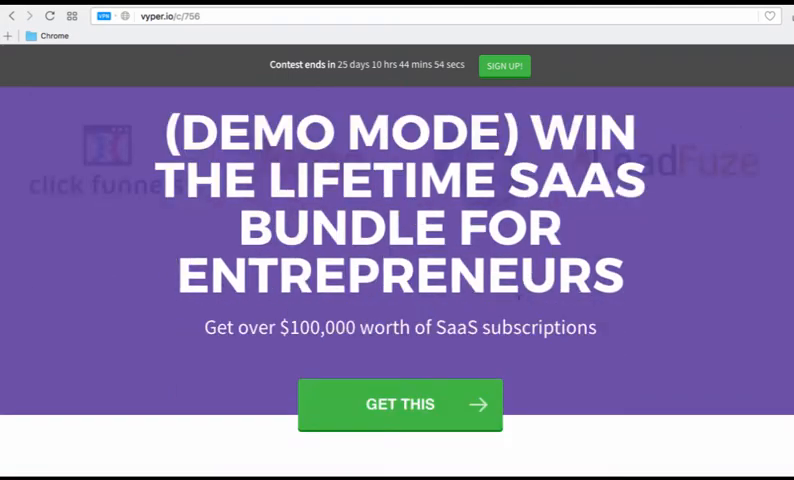
scroll(down, 3)
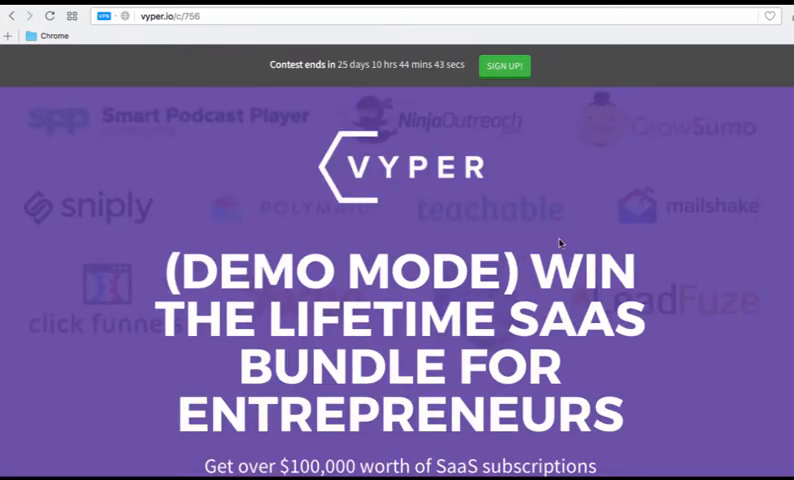
mouse_move(728, 394)
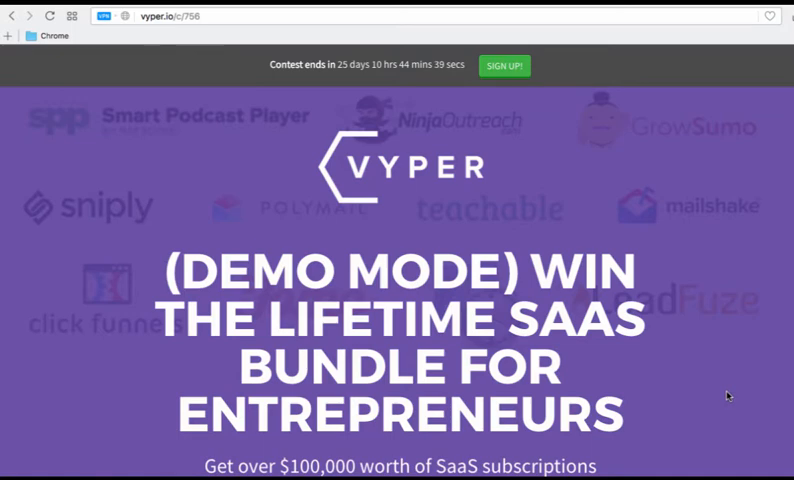
mouse_move(570, 248)
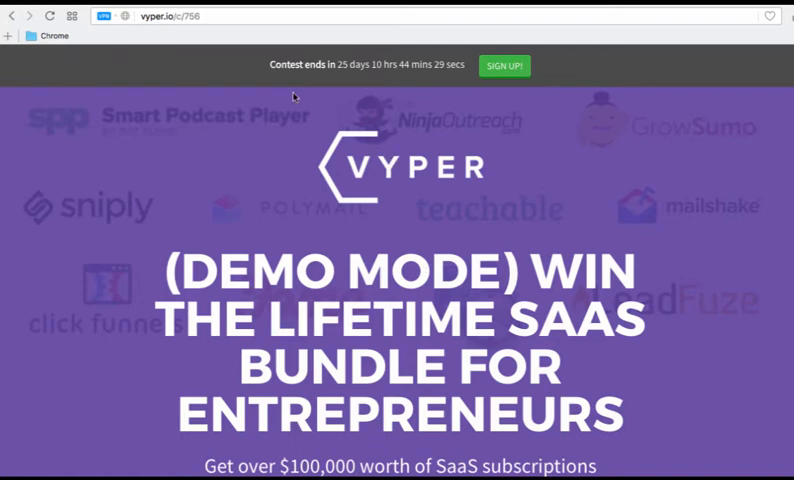
mouse_move(562, 72)
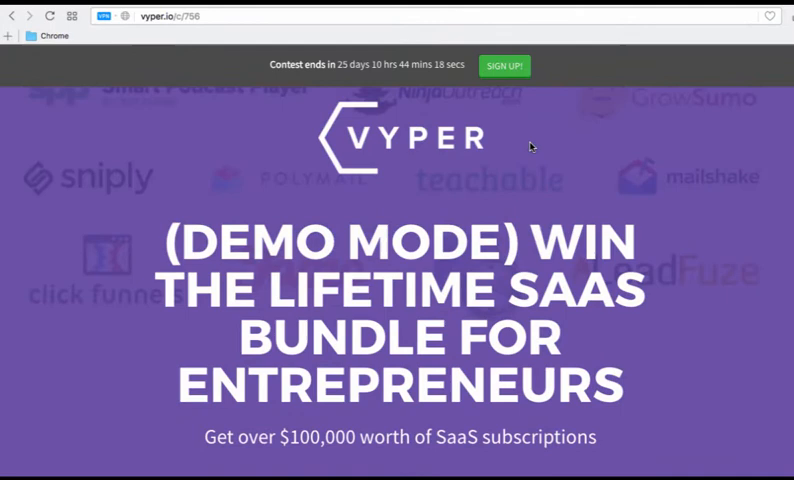
scroll(down, 3)
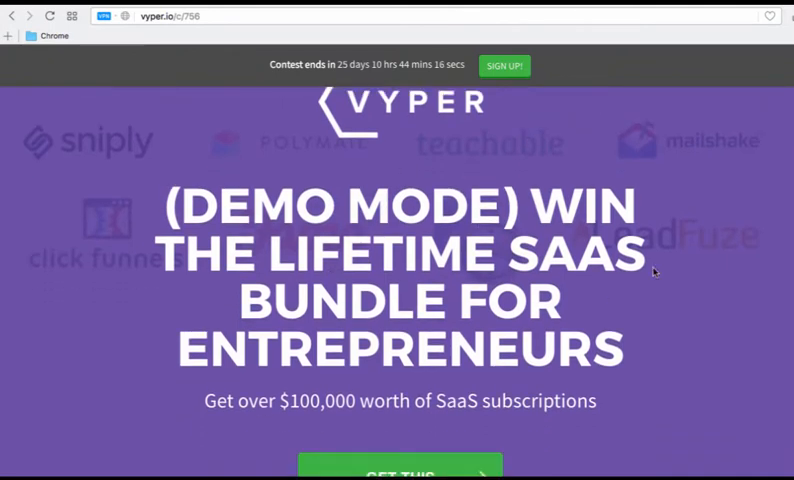
scroll(down, 3)
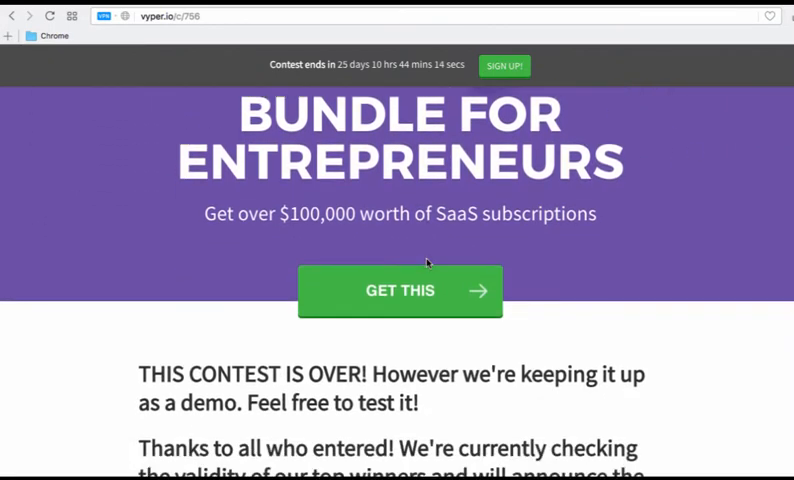
scroll(down, 3)
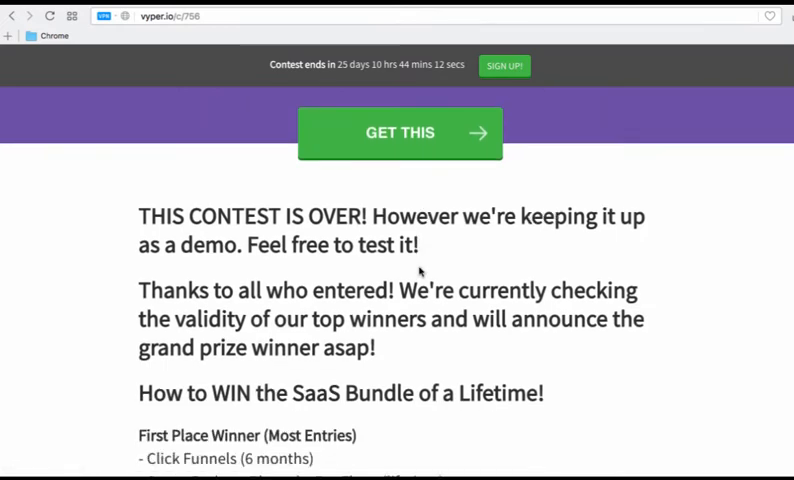
scroll(down, 3)
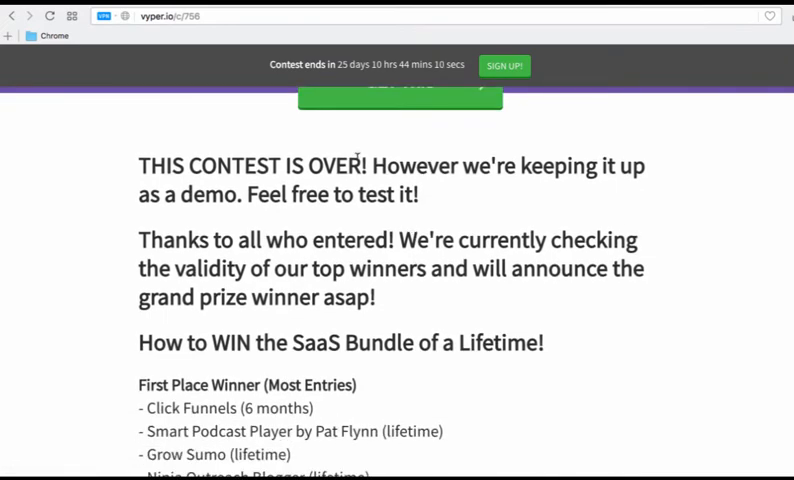
scroll(down, 3)
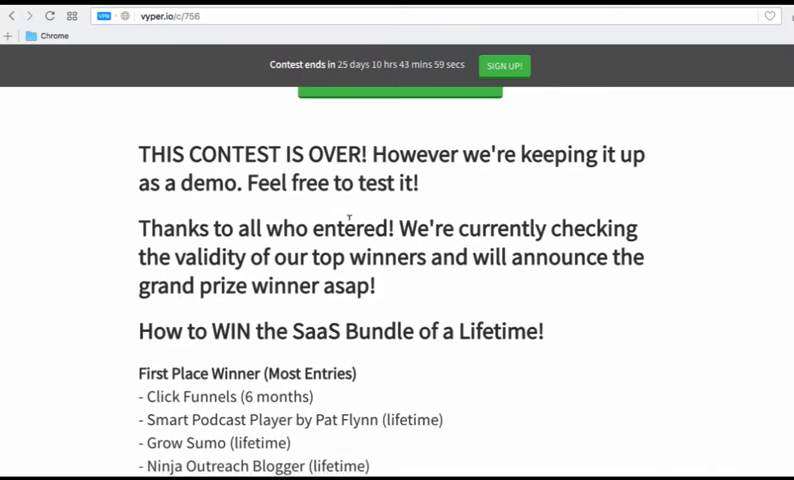
Step: Continue down through the Top 5 and Random Draw prizes to the bonus-points note
scroll(down, 3)
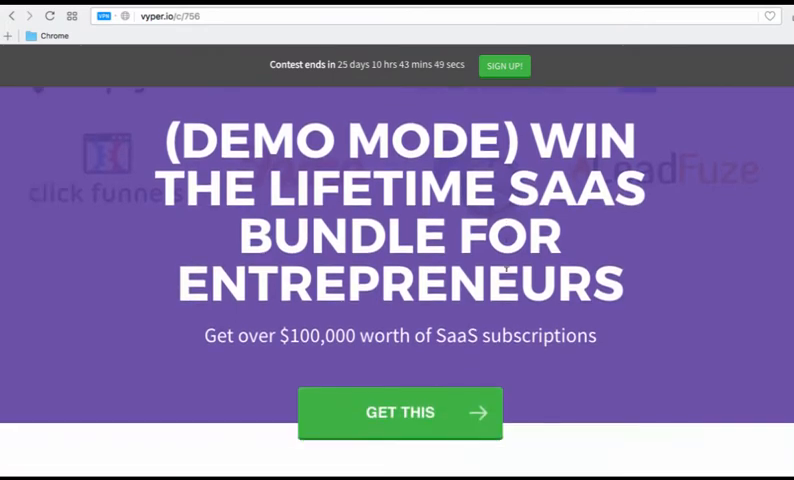
scroll(down, 3)
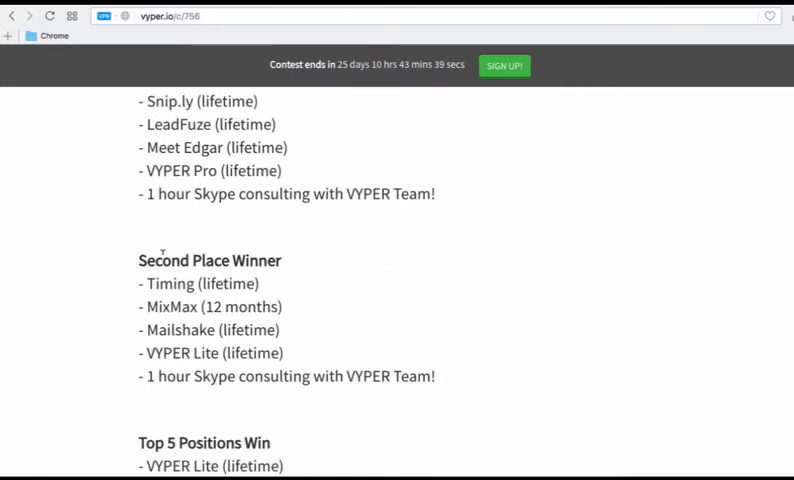
scroll(down, 3)
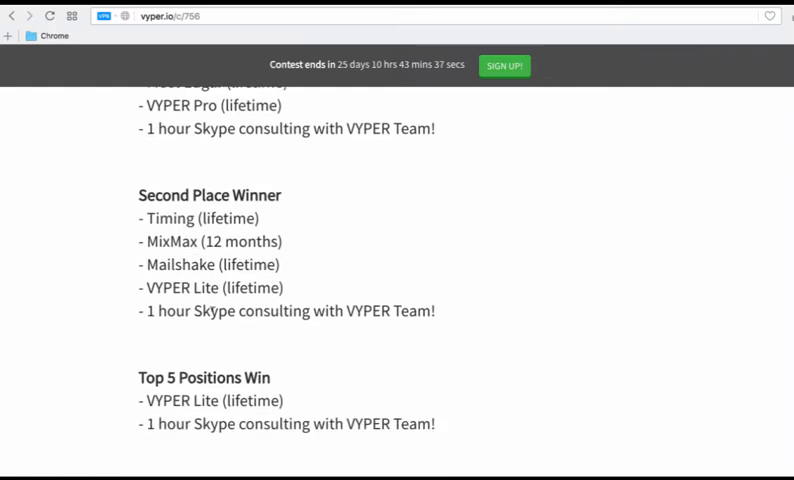
scroll(down, 3)
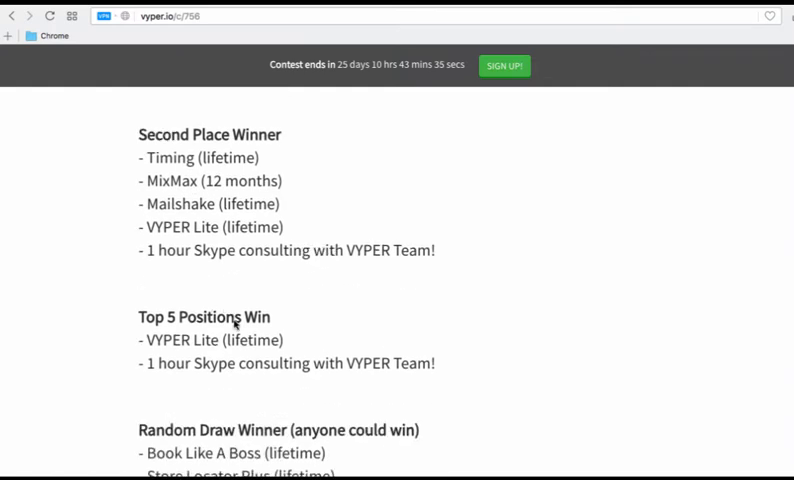
scroll(down, 3)
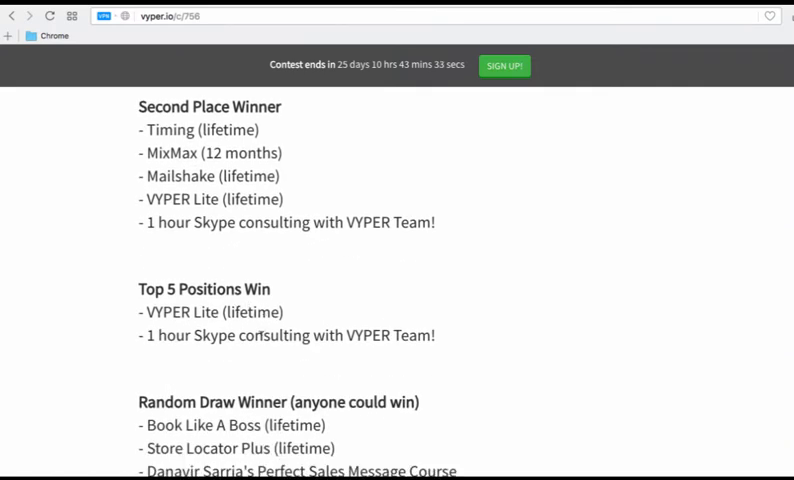
scroll(down, 3)
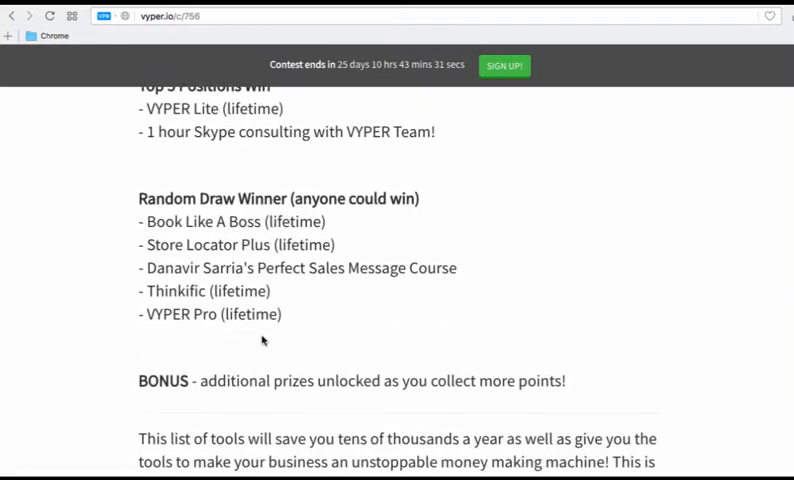
drag(198, 381, 564, 381)
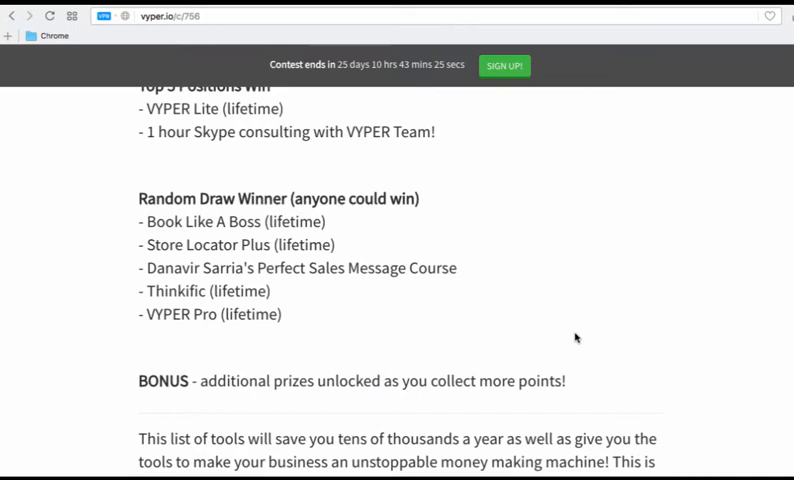
mouse_move(305, 359)
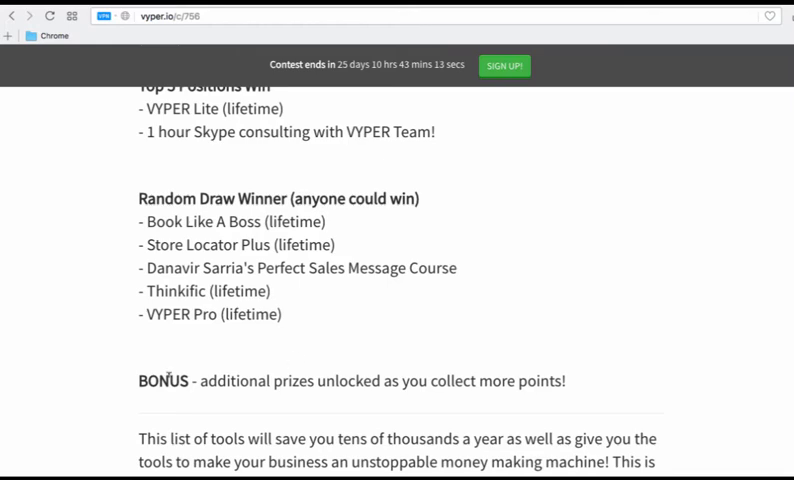
Step: Scroll through the sponsor app descriptions in the included-tools list
scroll(down, 3)
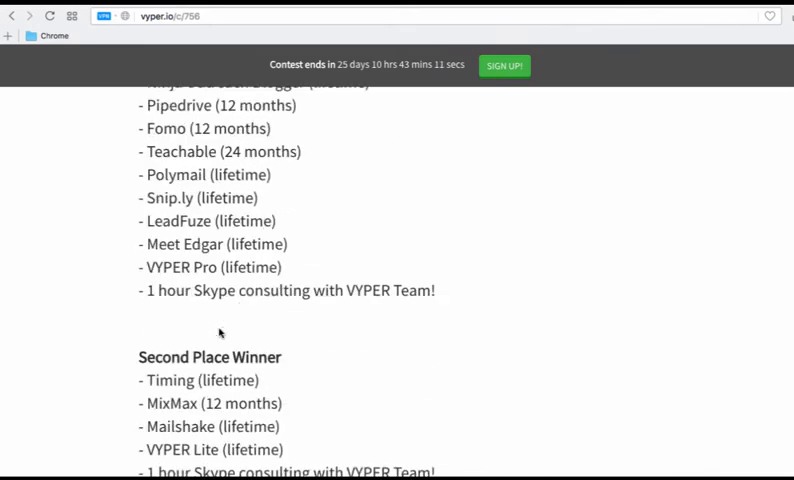
scroll(down, 3)
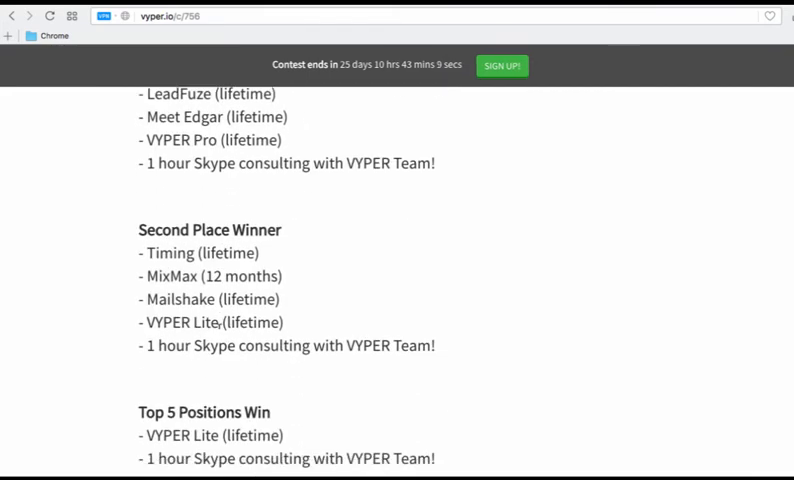
scroll(down, 3)
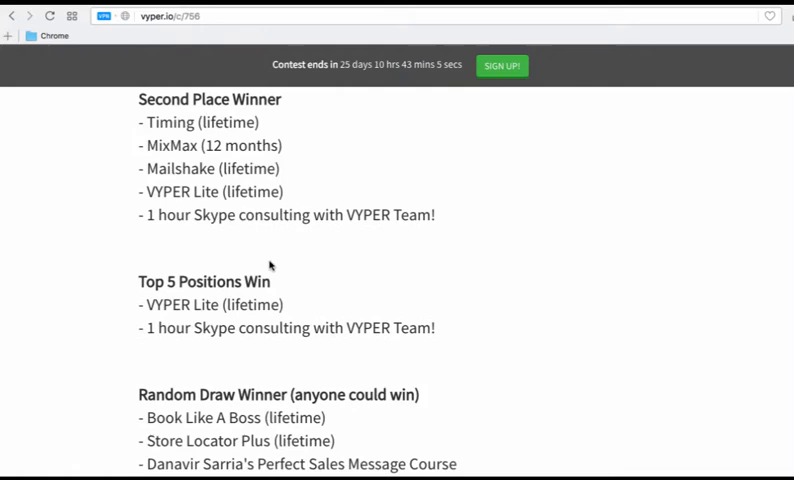
scroll(down, 3)
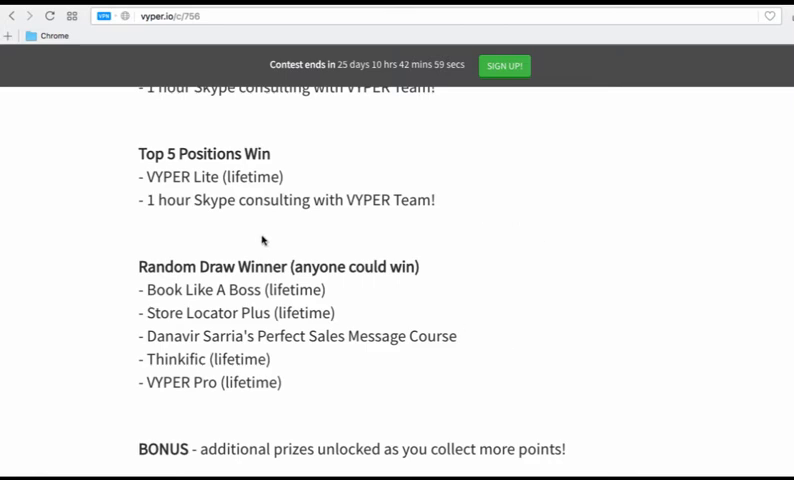
scroll(down, 3)
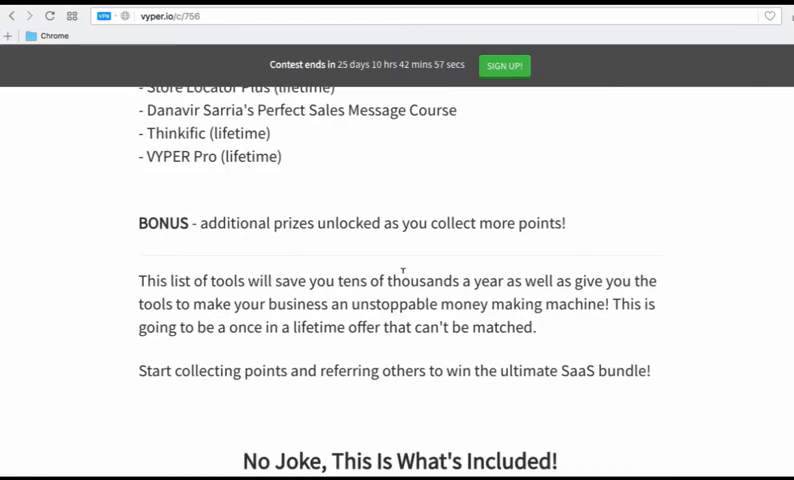
scroll(down, 3)
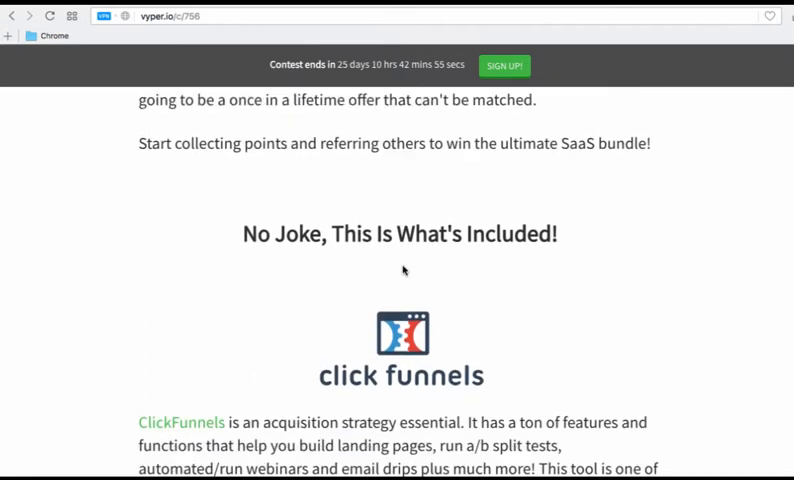
scroll(down, 3)
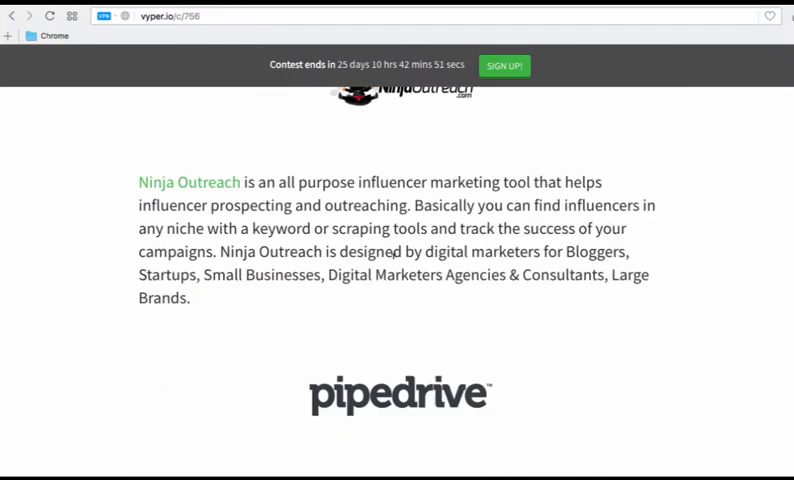
Step: Continue to the 150-point BONUS note, last entry date and GET THIS button
scroll(down, 3)
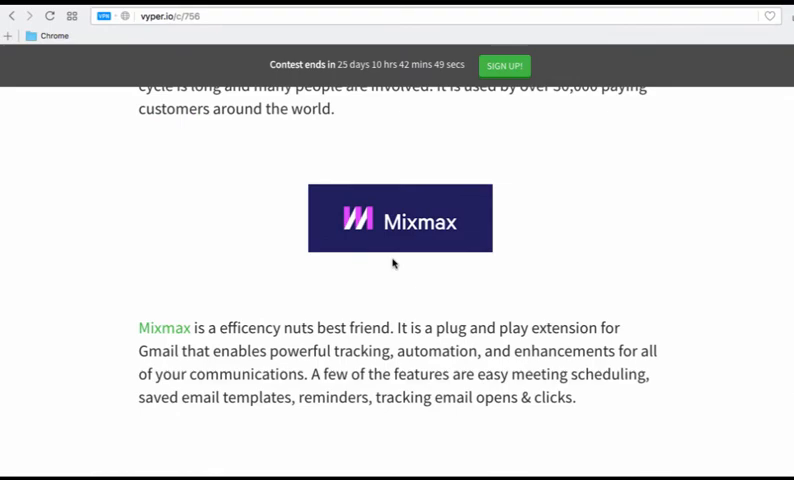
scroll(down, 3)
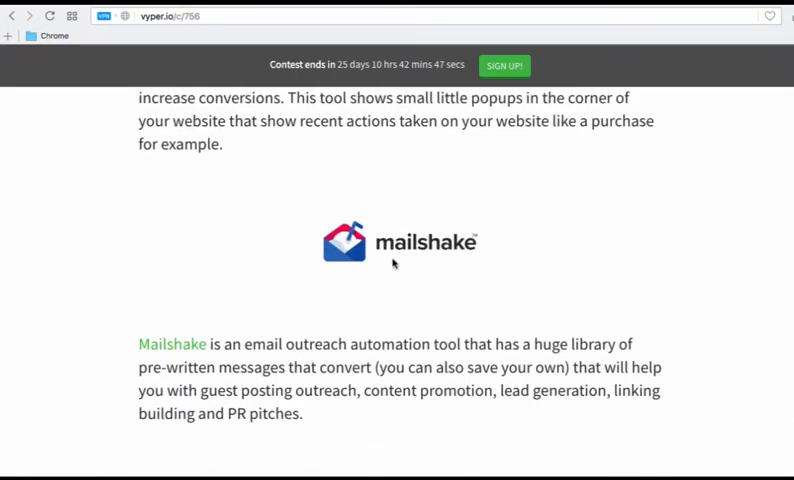
scroll(down, 3)
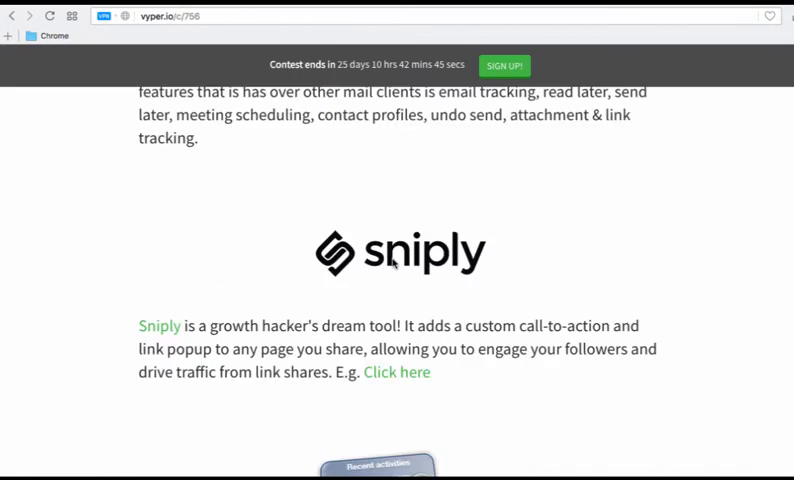
scroll(down, 3)
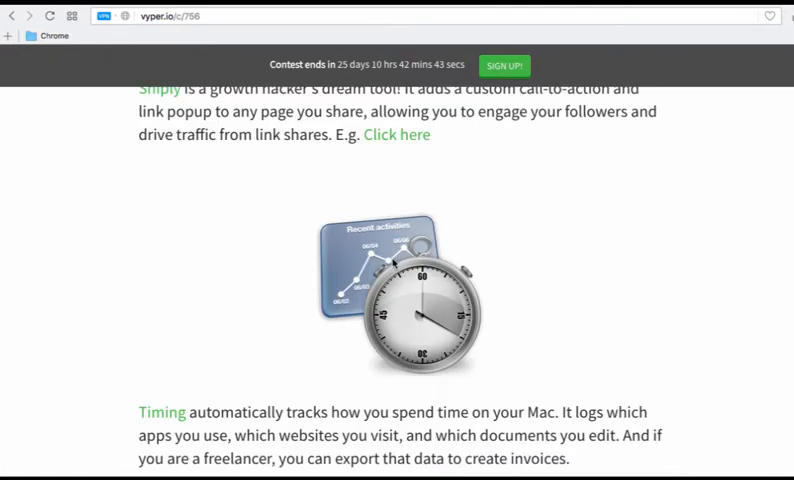
scroll(down, 3)
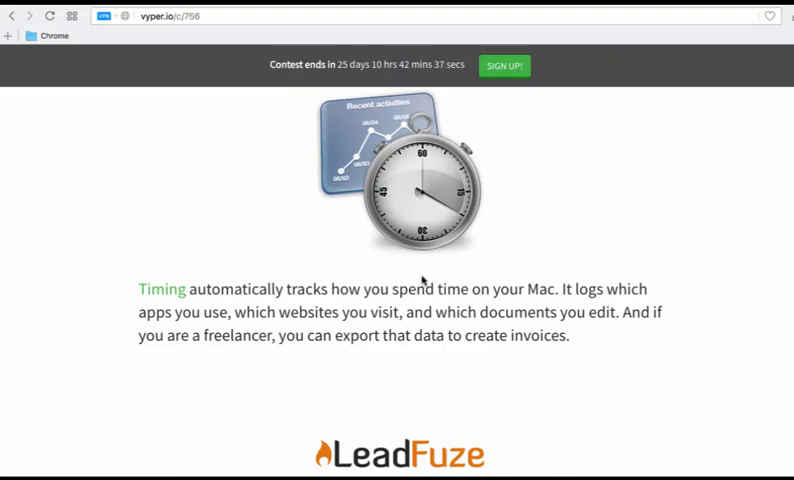
scroll(down, 3)
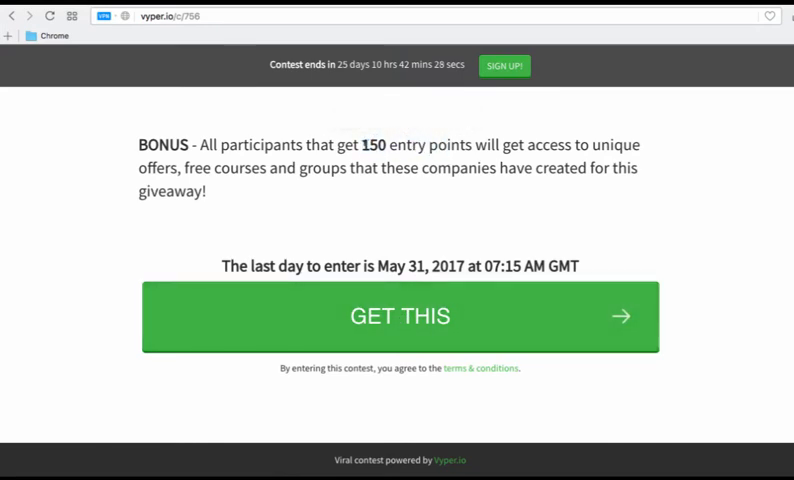
Step: Open the GET THIS sign-up form and enter name, email and industry 'saas'
click(399, 316)
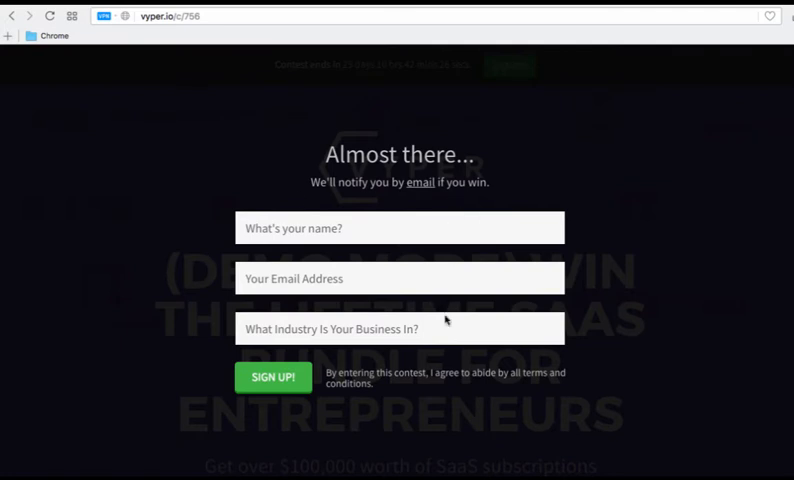
click(400, 228)
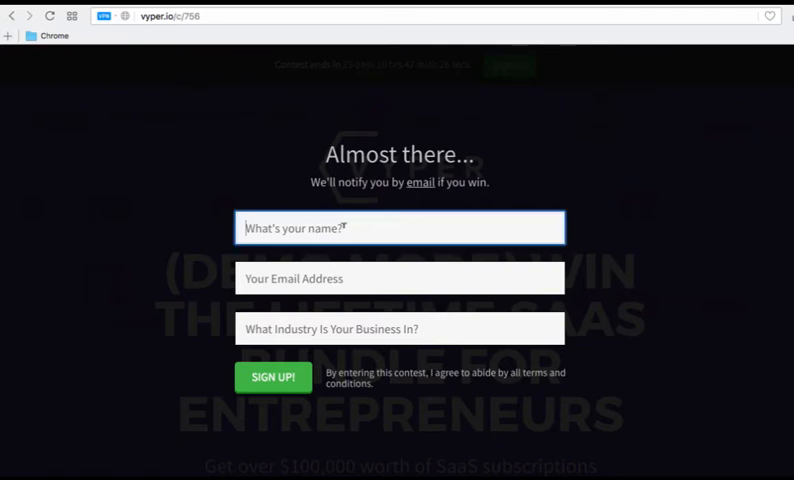
click(399, 328)
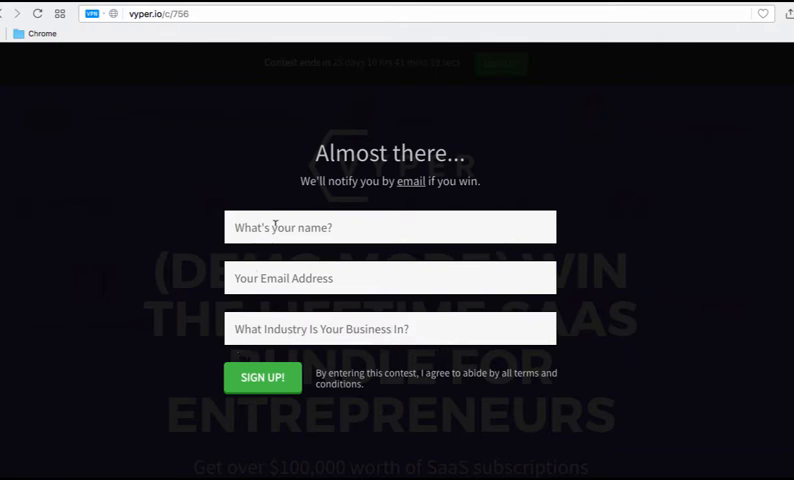
text(saas)
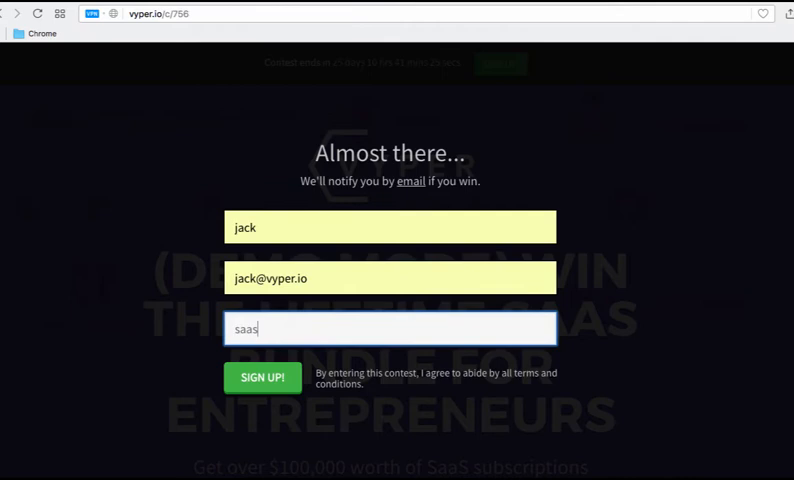
Step: Submit the form with SIGN UP!, reaching the dashboard ranked #1 with 88346 entries
click(262, 377)
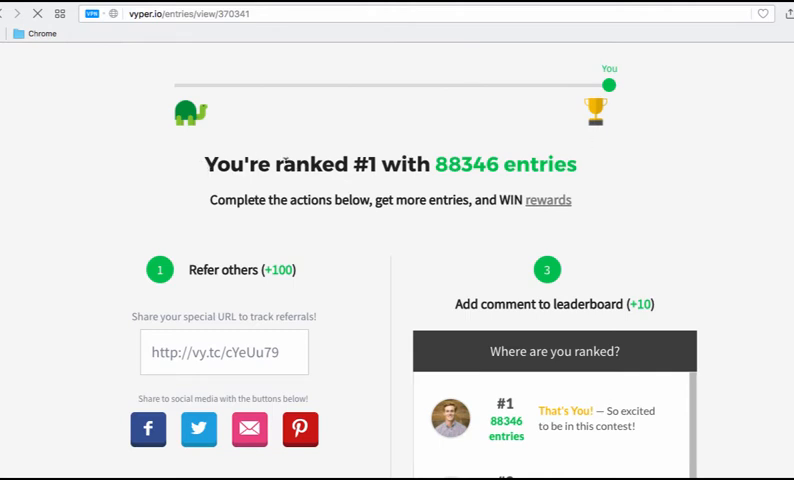
Step: Scroll to the 'Where are you ranked?' leaderboard and select second place's 73721 entries
double_click(325, 164)
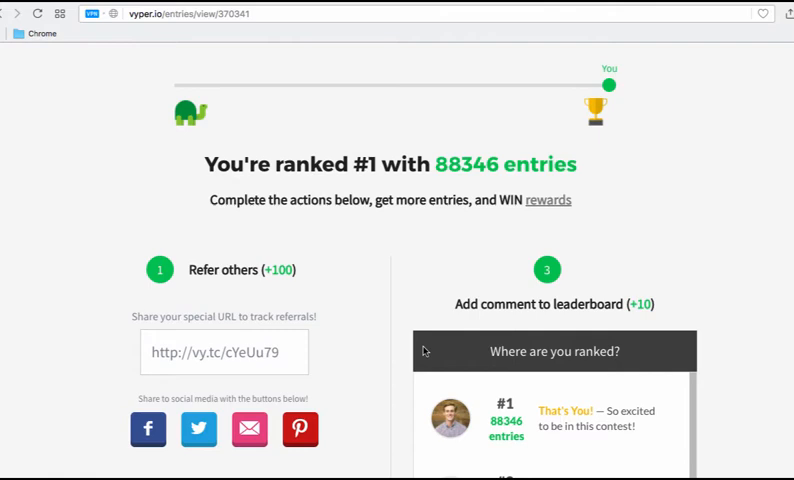
scroll(down, 3)
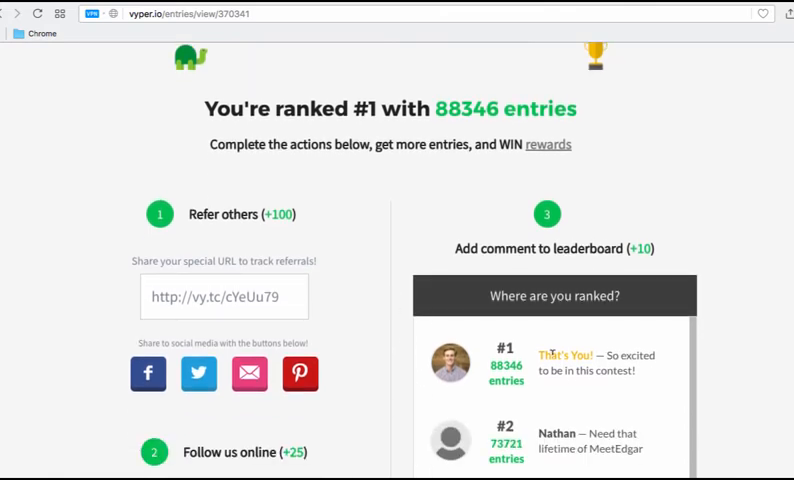
scroll(down, 3)
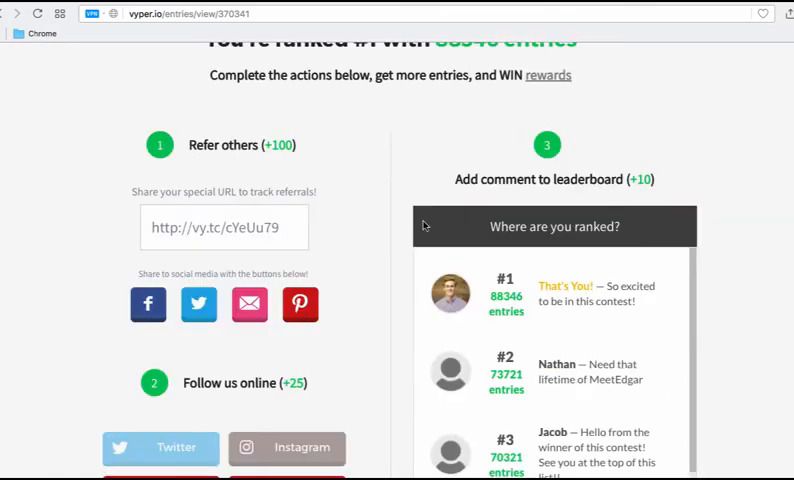
scroll(down, 3)
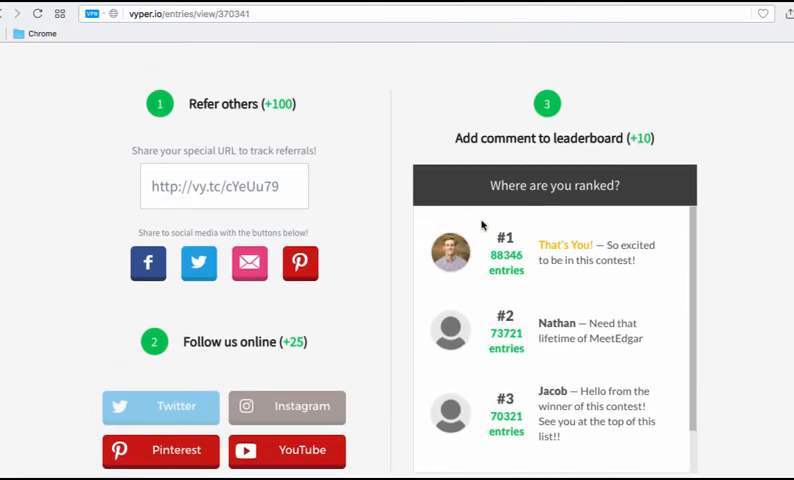
mouse_move(475, 453)
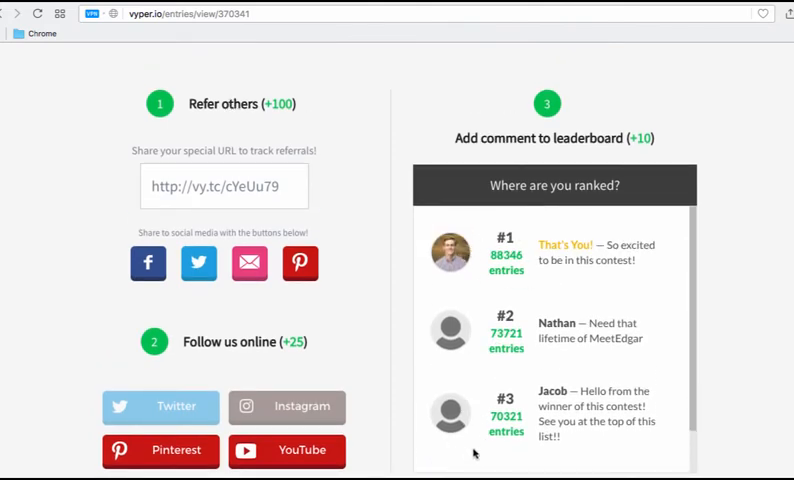
double_click(506, 333)
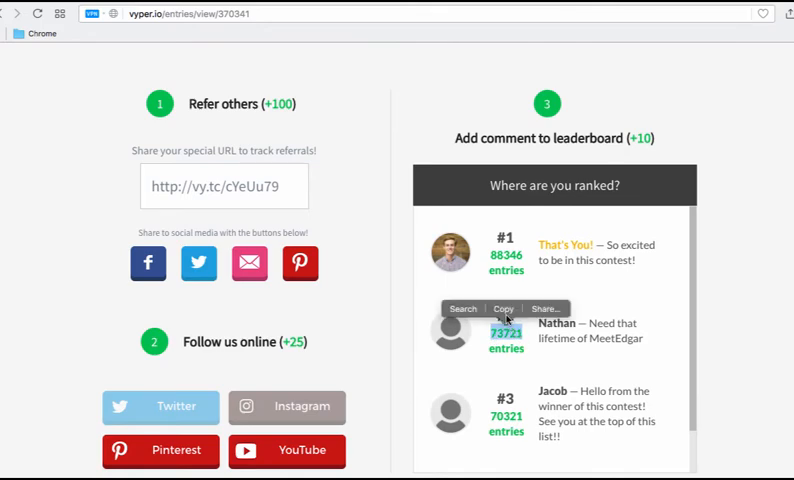
Step: Scroll through entrants #2–#4 down to the Rewards & Prizes random winner prize
scroll(down, 3)
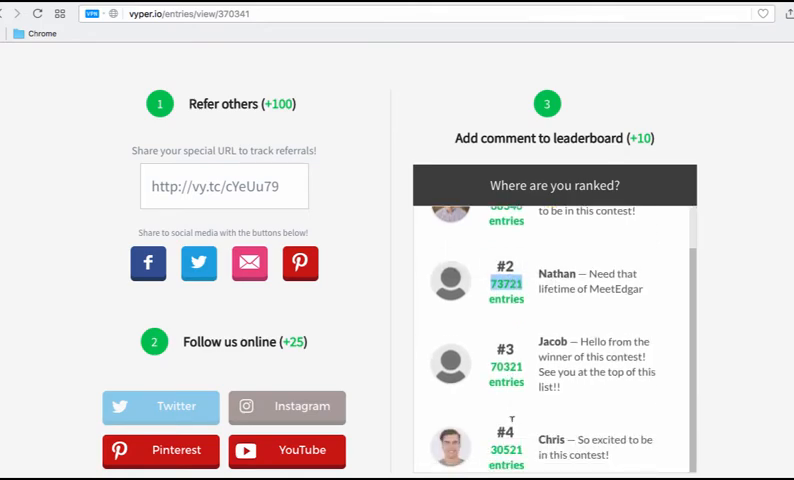
scroll(down, 3)
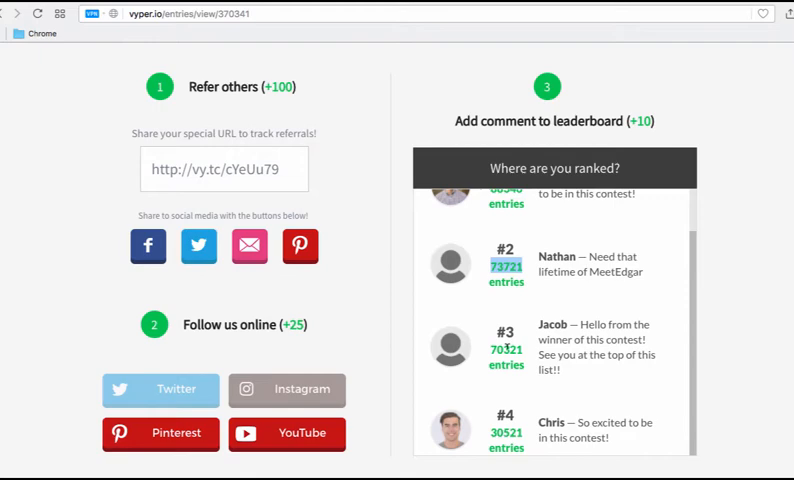
mouse_move(666, 397)
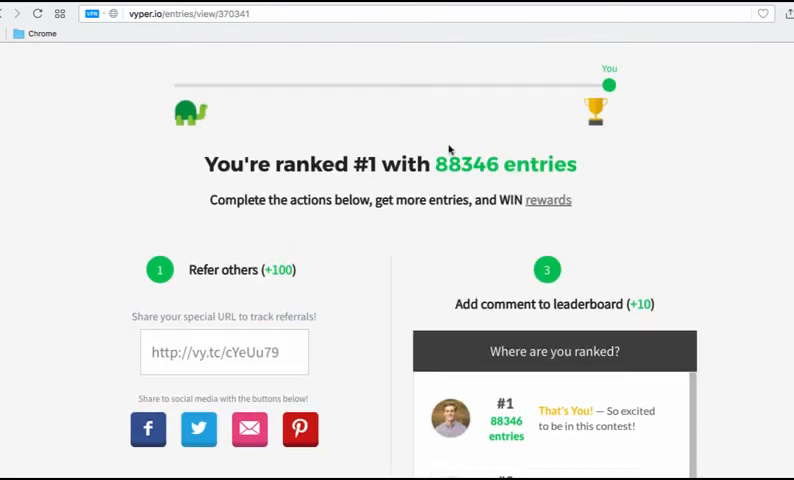
scroll(down, 3)
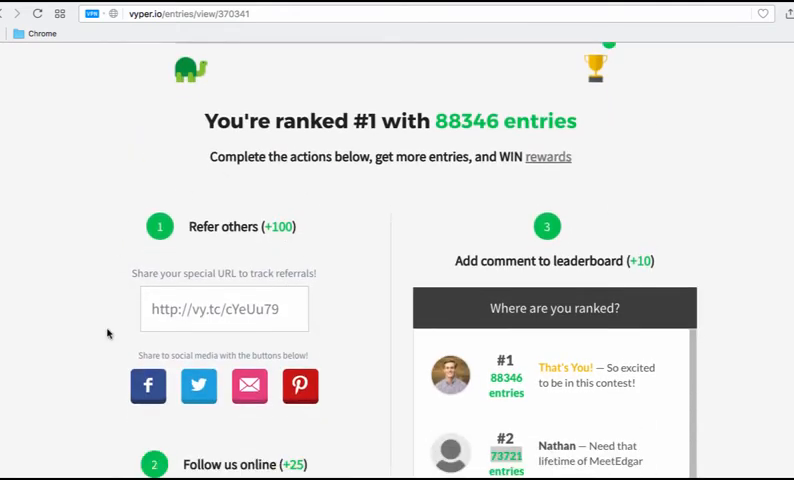
scroll(down, 3)
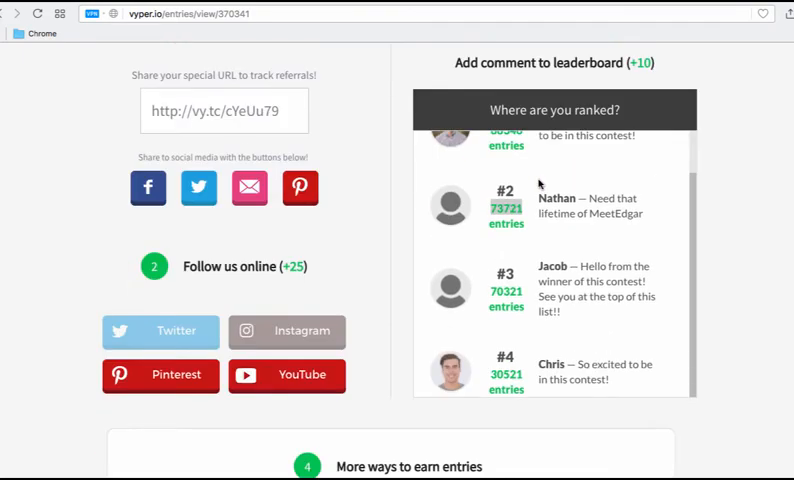
scroll(down, 3)
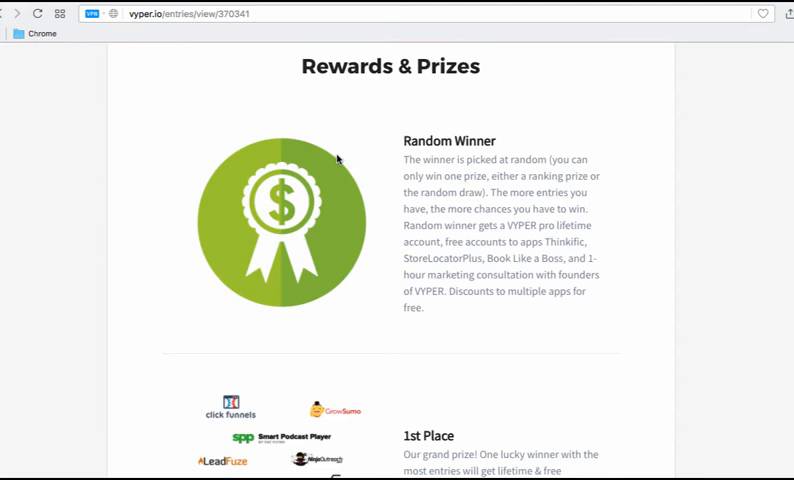
mouse_move(432, 193)
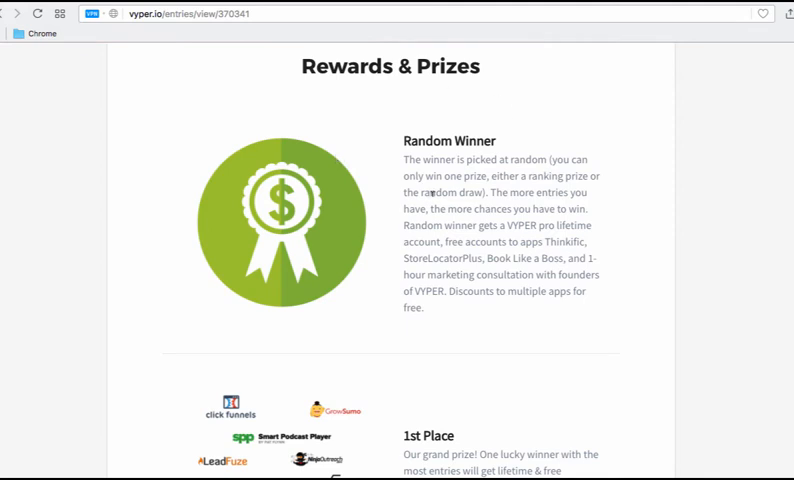
mouse_move(432, 193)
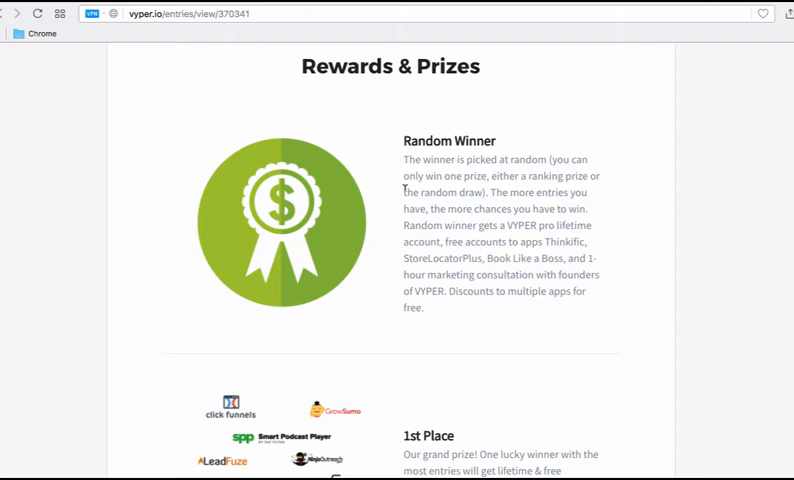
scroll(down, 3)
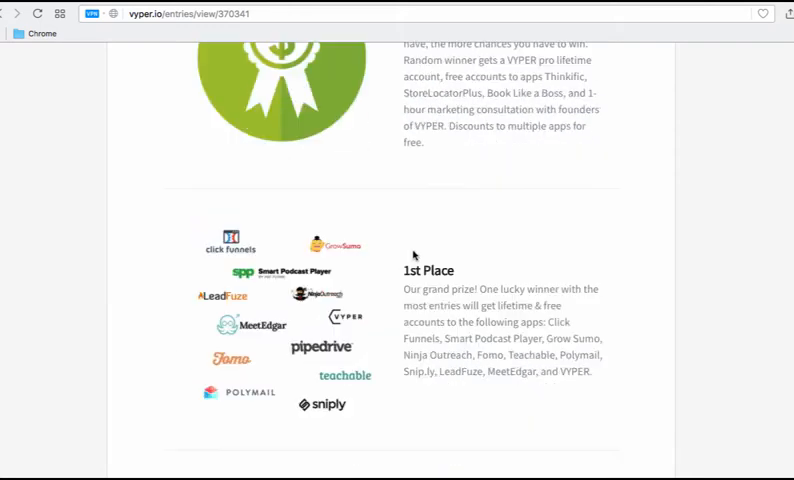
scroll(down, 3)
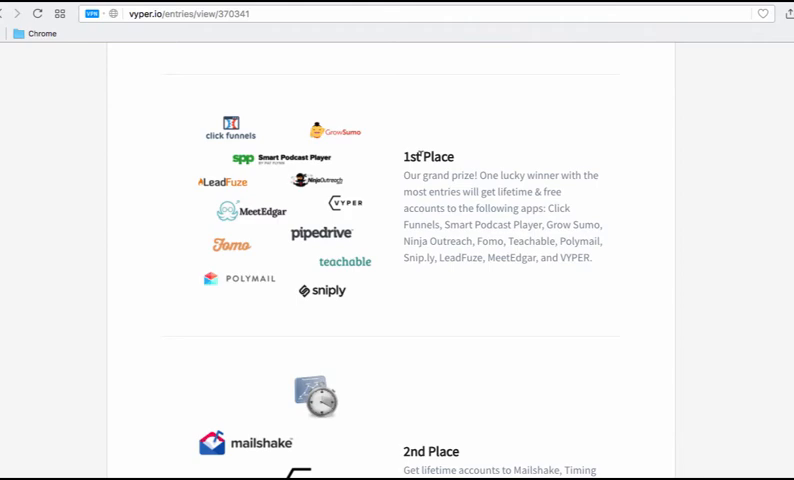
scroll(up, 3)
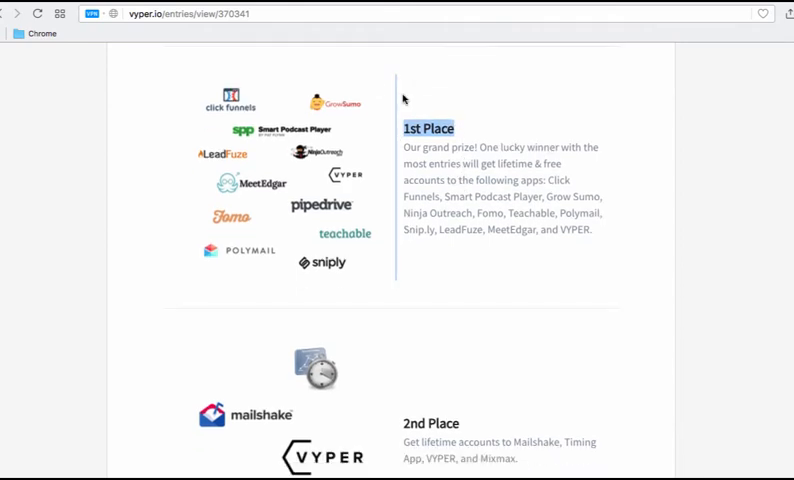
scroll(down, 3)
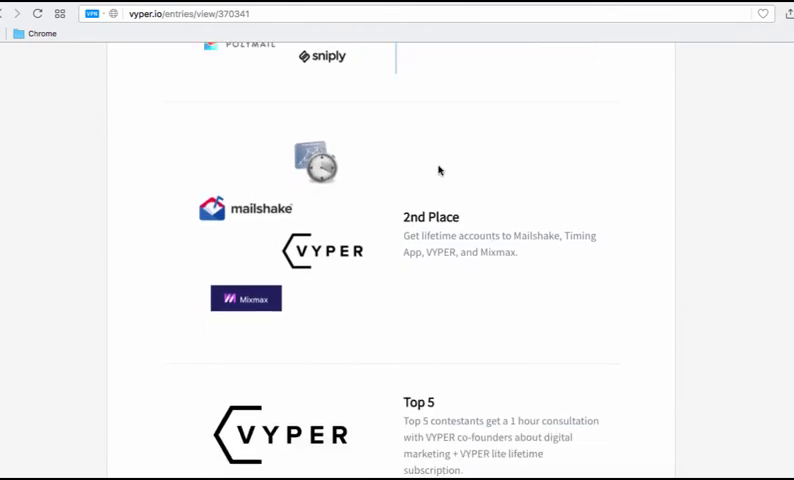
scroll(down, 3)
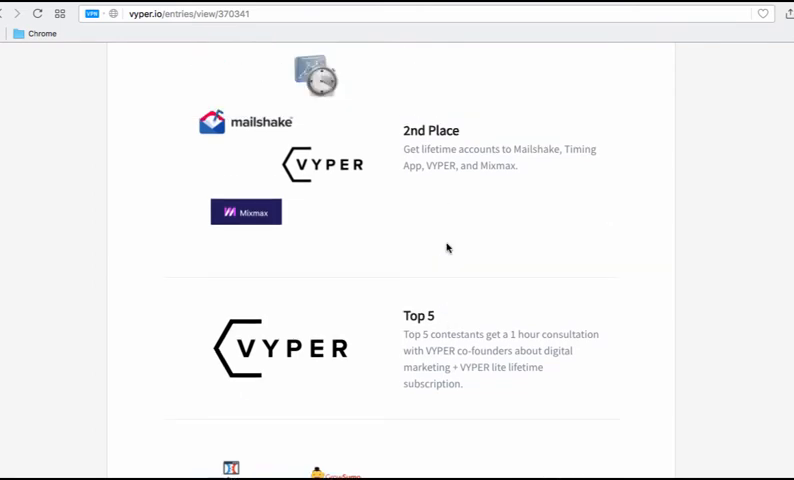
scroll(down, 3)
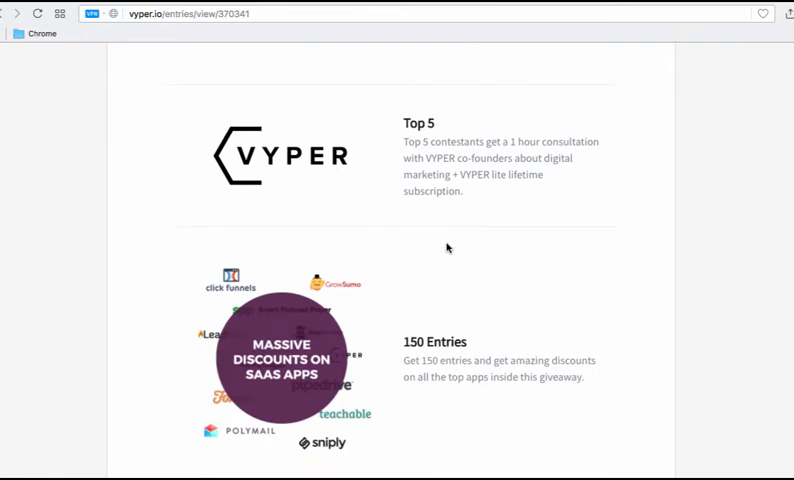
scroll(down, 3)
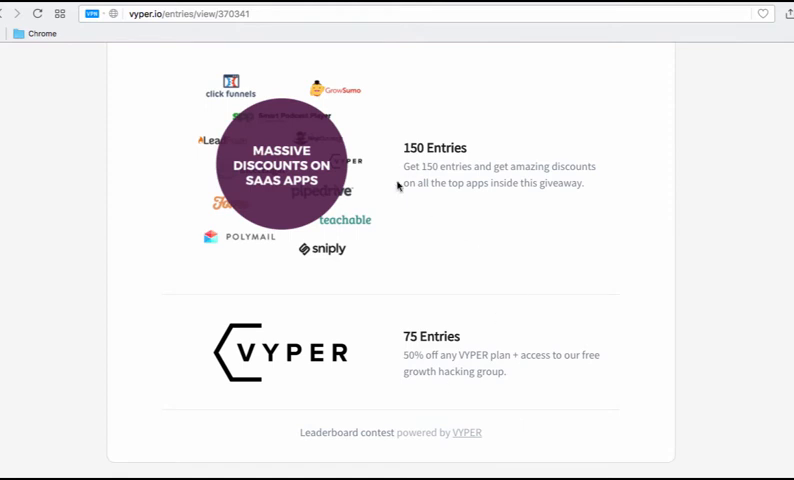
mouse_move(388, 342)
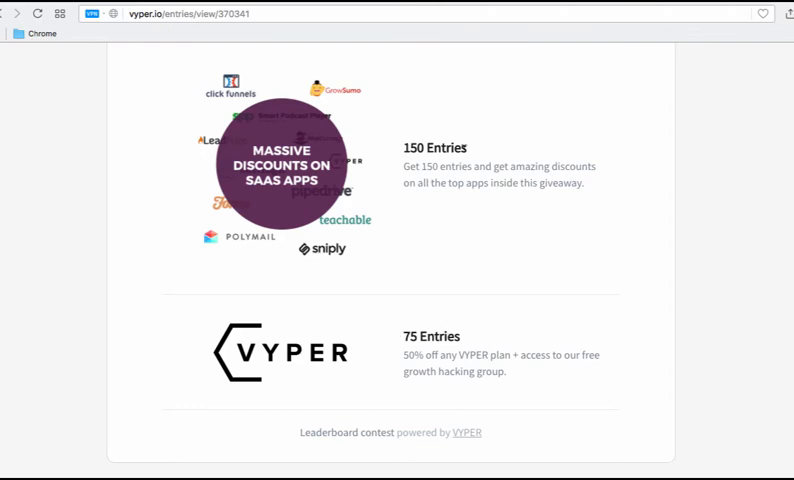
mouse_move(465, 392)
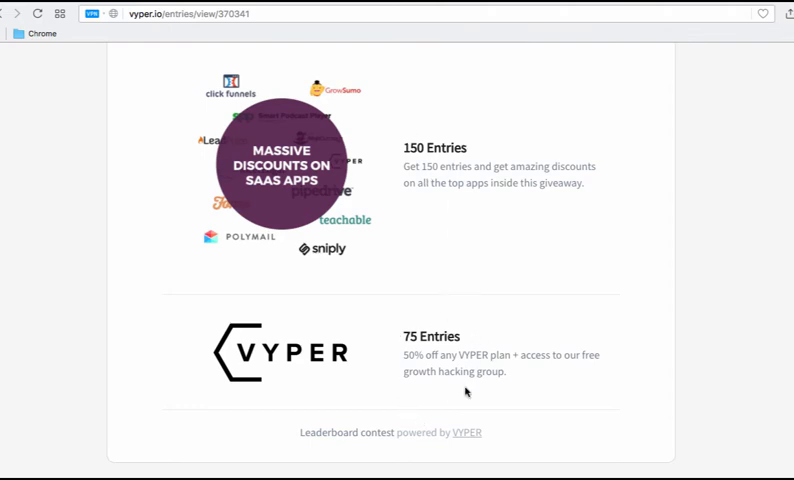
scroll(down, 3)
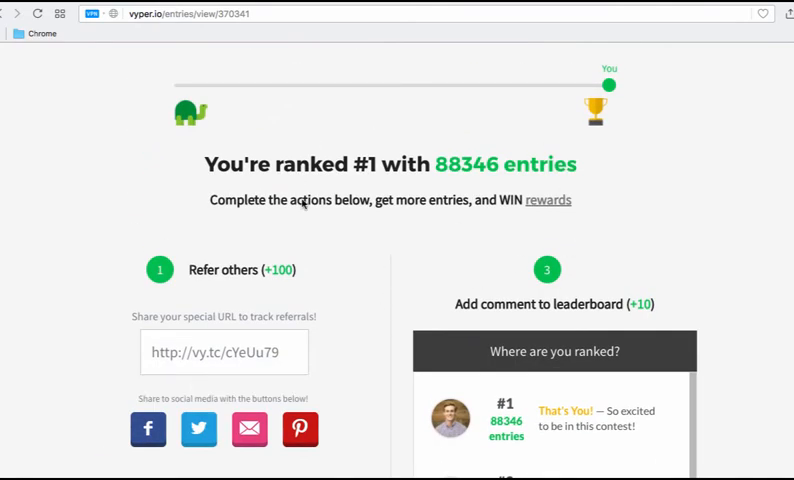
scroll(down, 3)
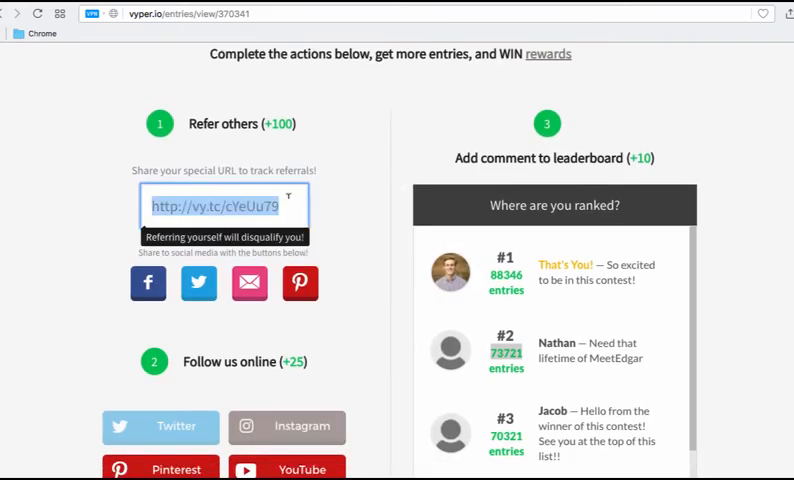
mouse_move(348, 179)
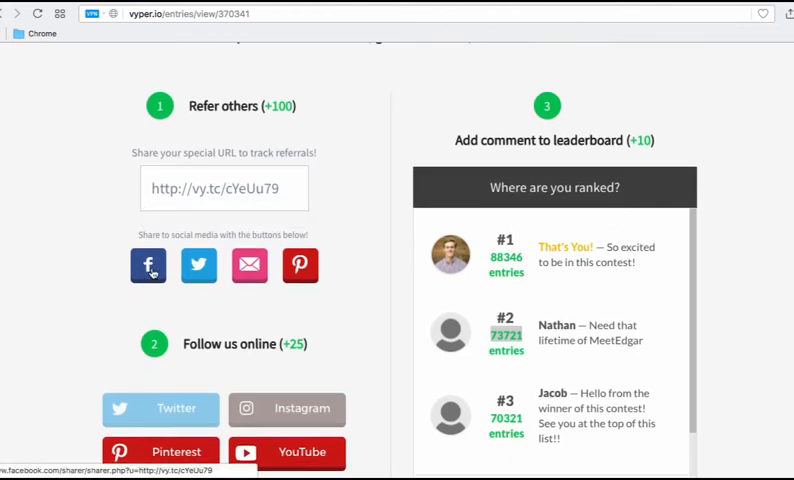
scroll(down, 3)
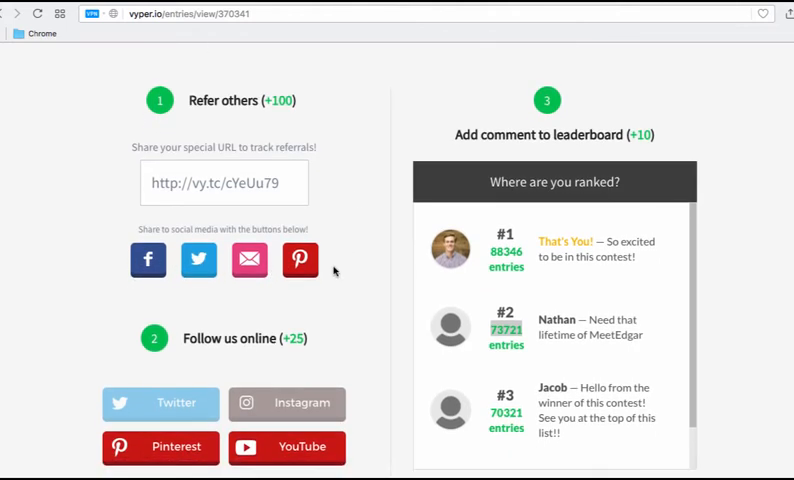
scroll(down, 3)
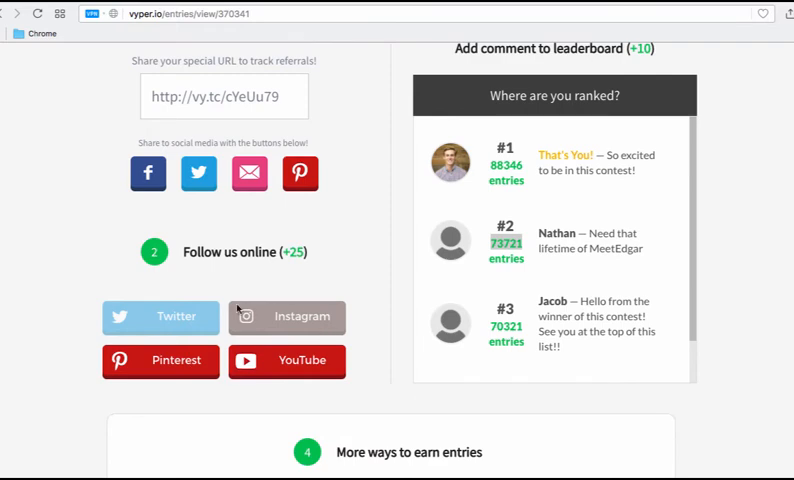
mouse_move(374, 297)
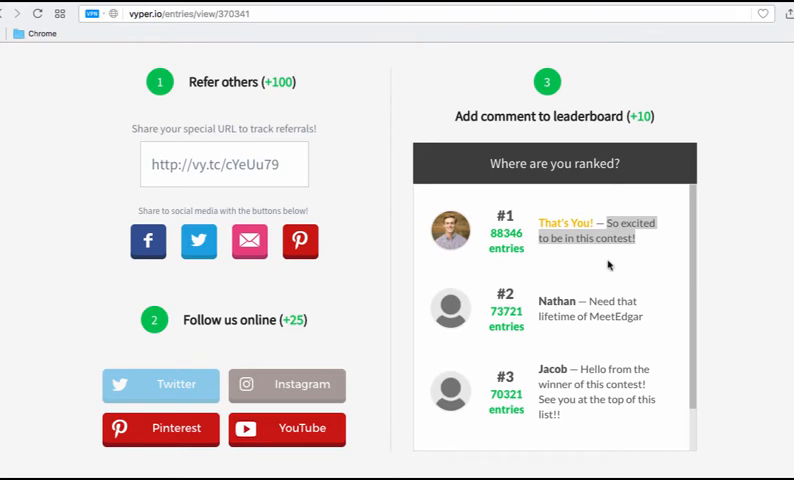
scroll(down, 3)
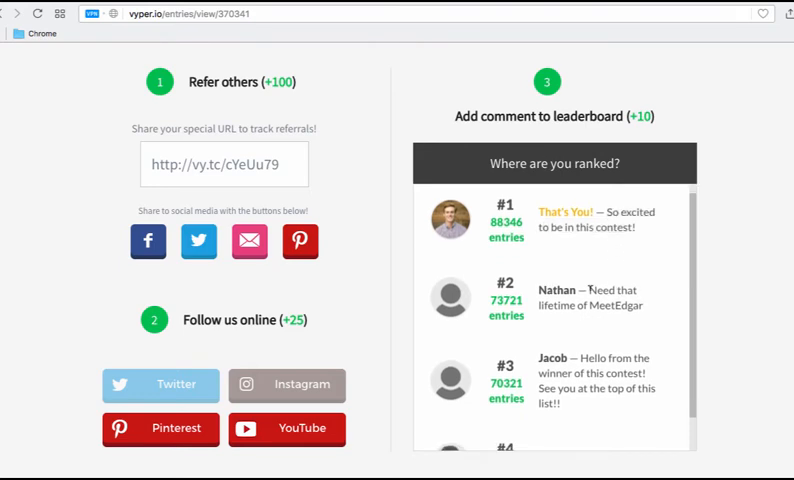
double_click(615, 298)
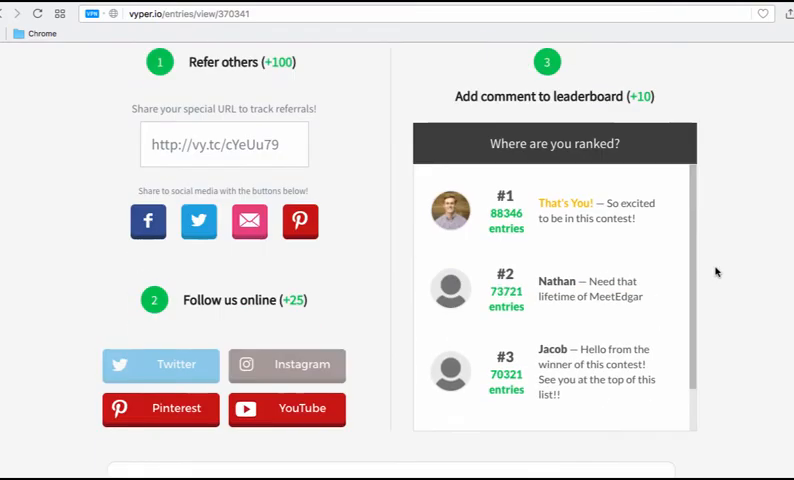
scroll(down, 3)
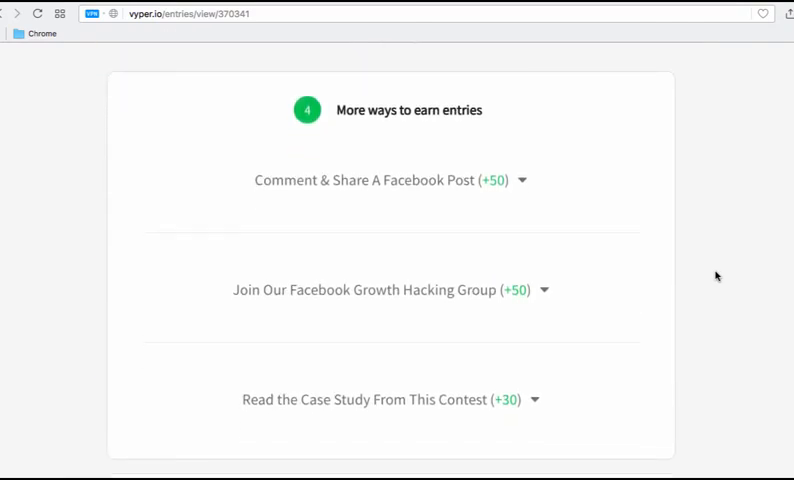
mouse_move(583, 260)
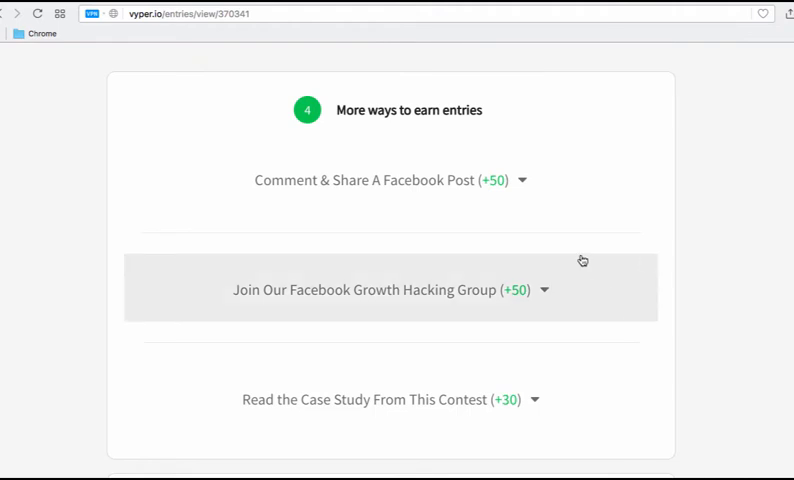
mouse_move(497, 165)
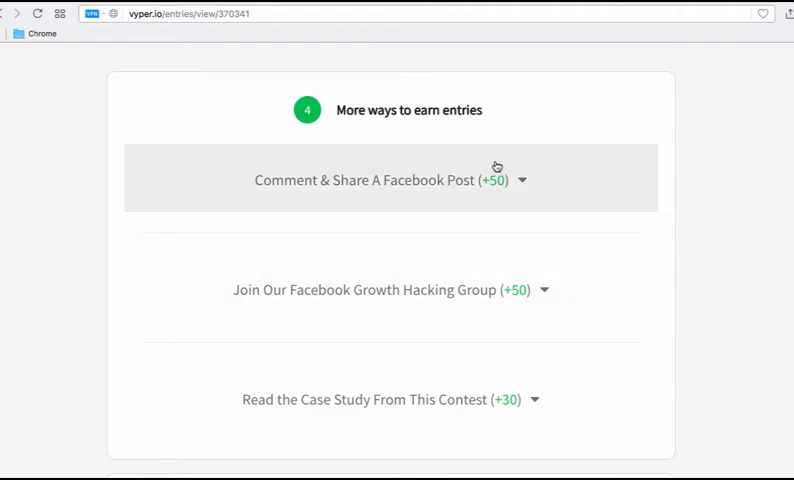
mouse_move(453, 199)
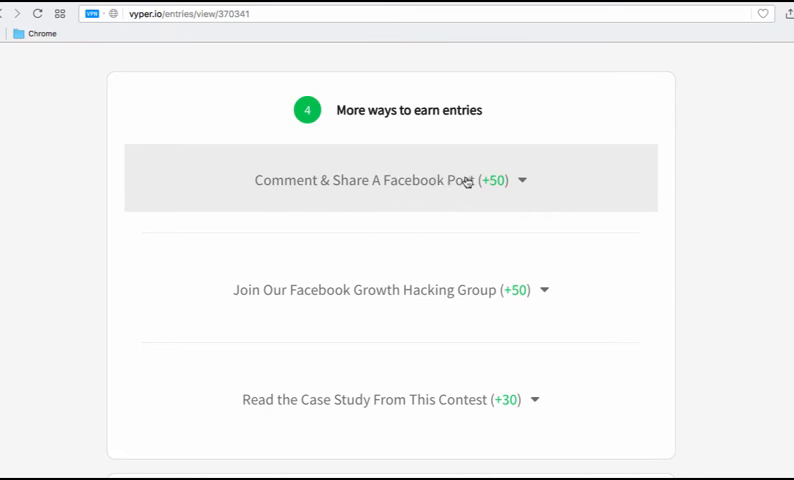
mouse_move(392, 188)
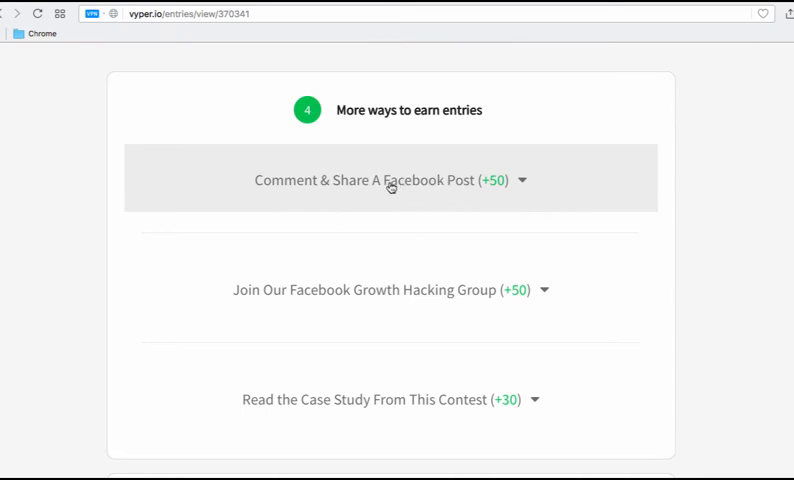
mouse_move(360, 219)
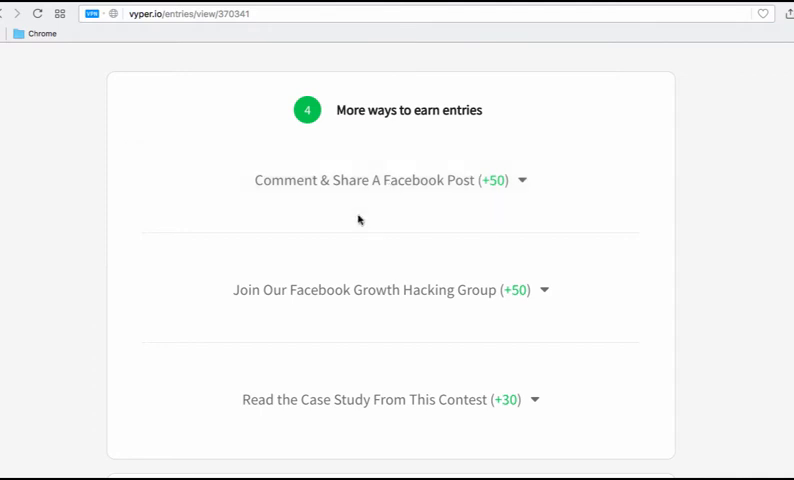
mouse_move(278, 185)
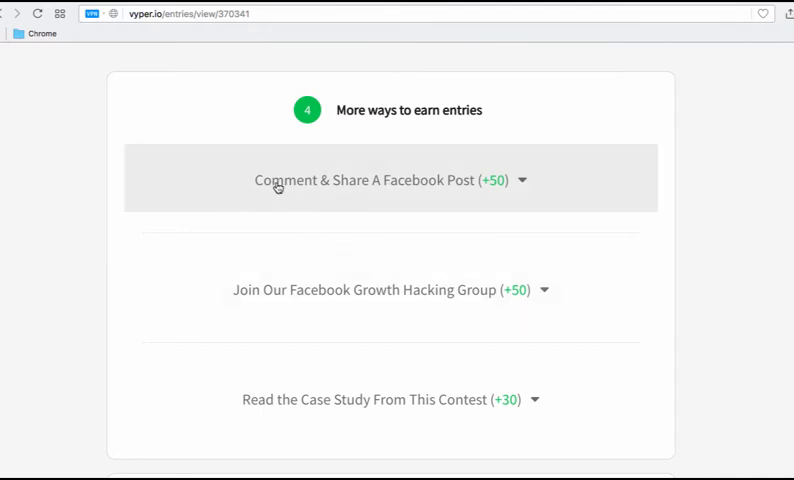
Step: Expand the Comment & Share A Facebook Post (+50) task and activate the video-length answer field
click(389, 180)
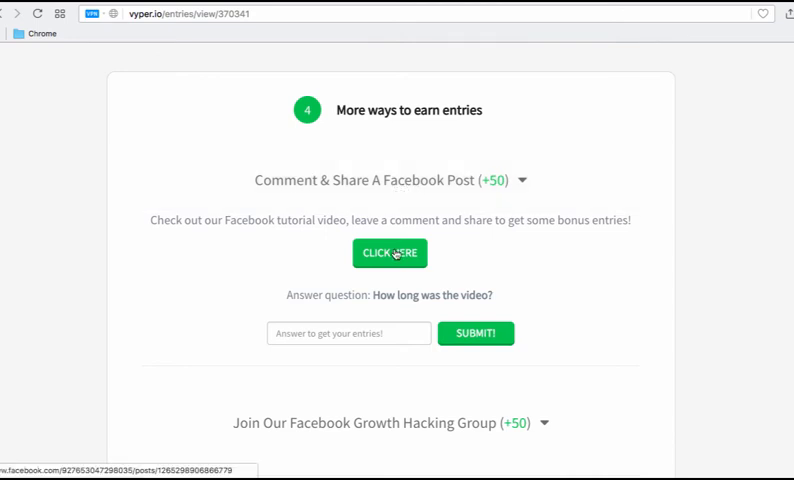
scroll(down, 3)
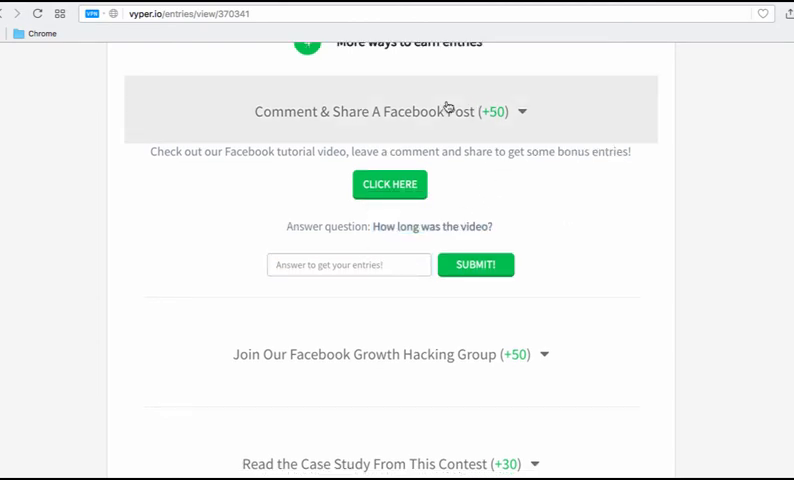
click(348, 264)
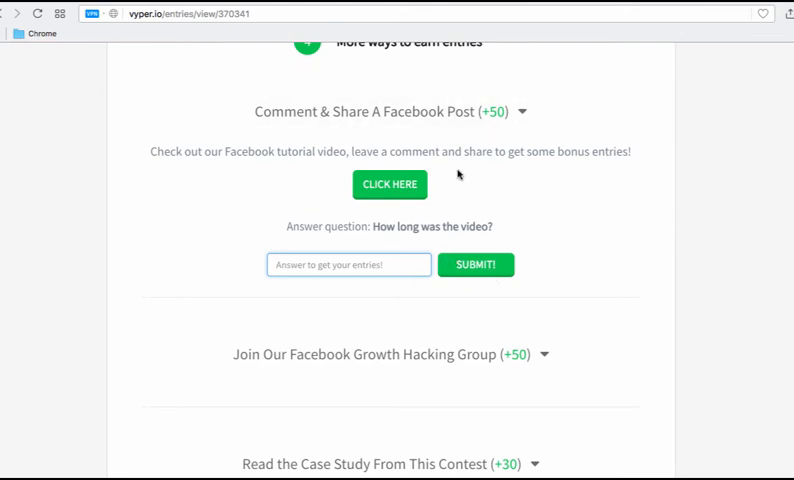
mouse_move(456, 227)
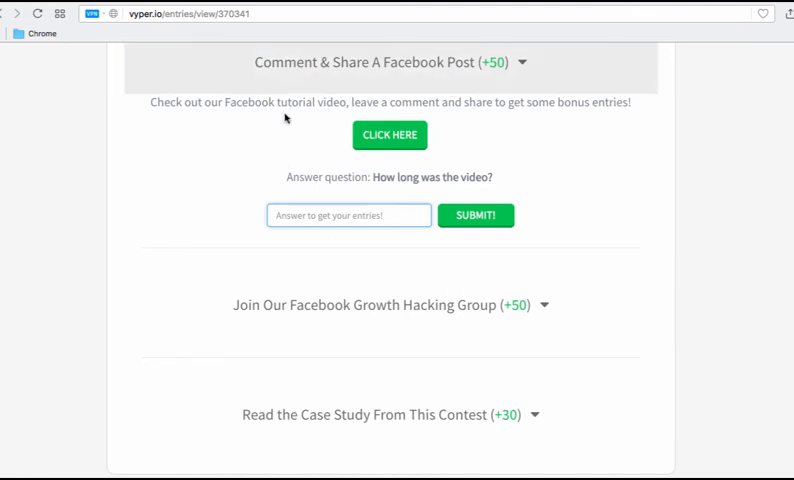
mouse_move(508, 67)
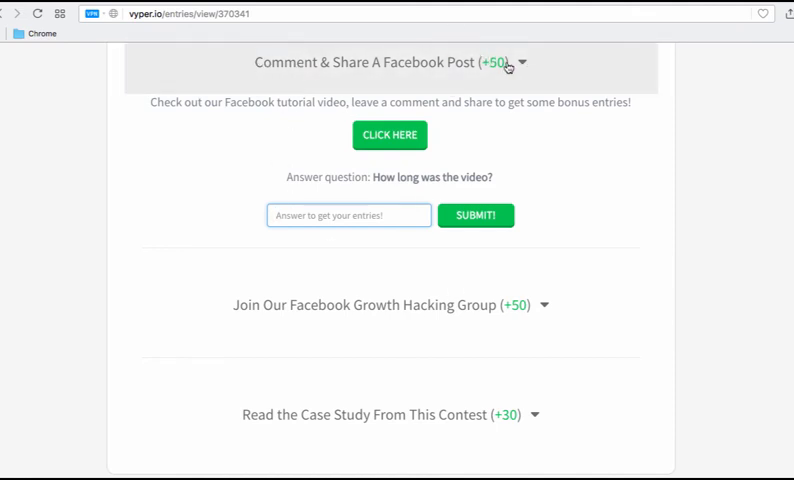
Step: Scroll past the bonus entry tasks to the 2nd Place and Top 5 reward tiers
scroll(down, 3)
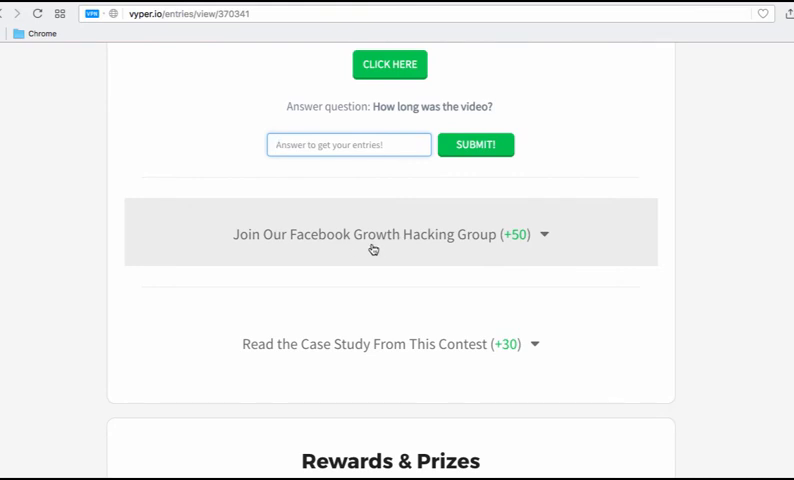
scroll(down, 3)
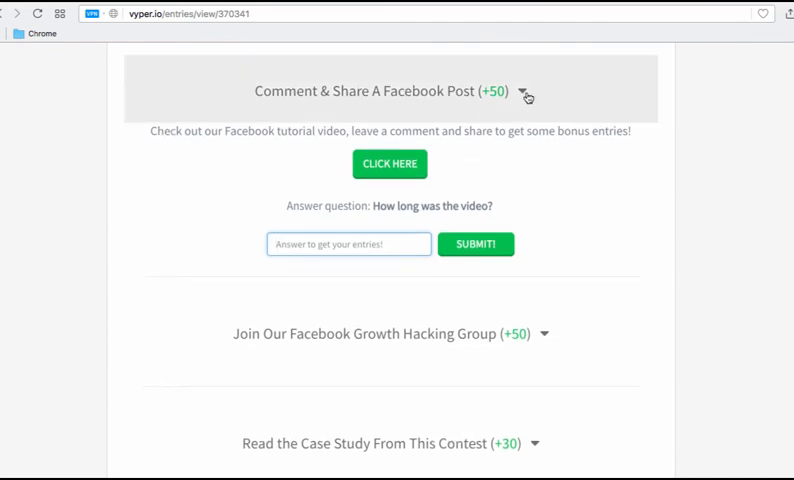
mouse_move(527, 99)
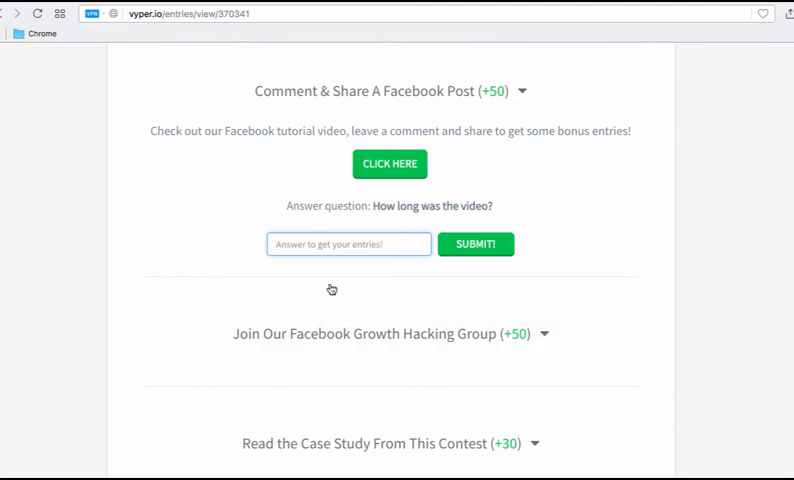
scroll(down, 3)
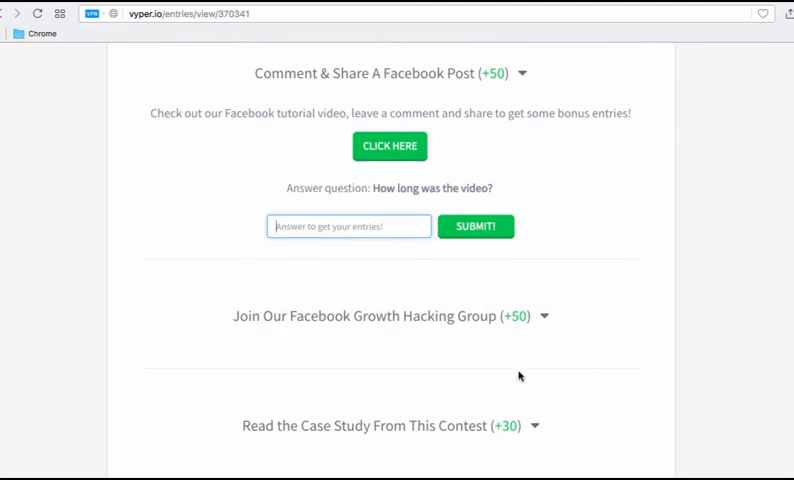
scroll(down, 3)
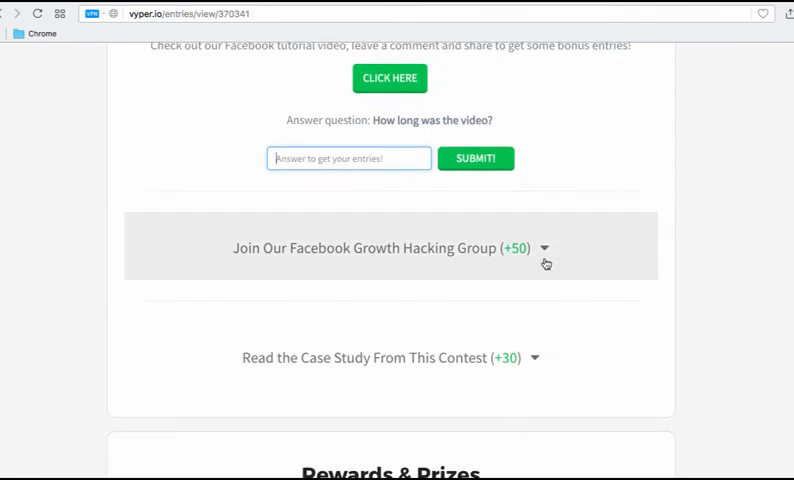
scroll(up, 3)
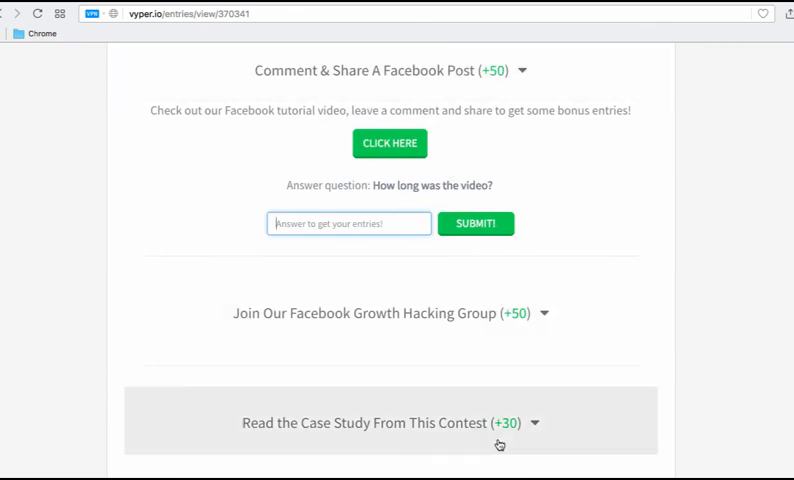
scroll(down, 3)
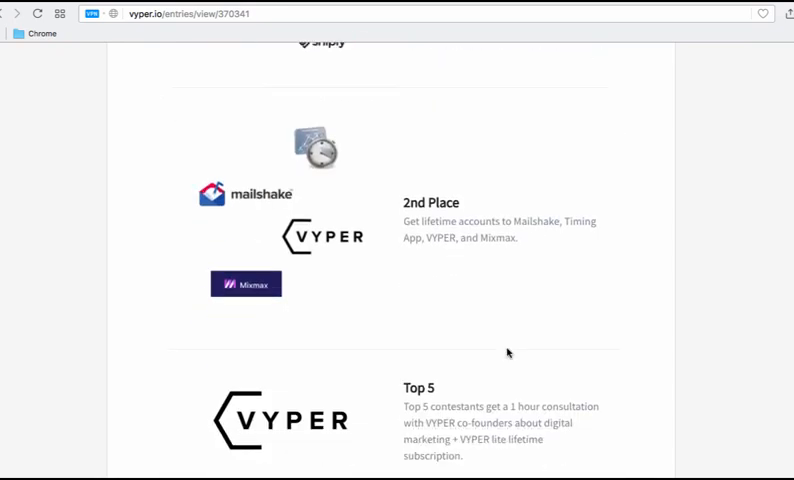
Step: Scroll back to the dashboard top showing rank #1, 88346 entries and referral link
scroll(down, 3)
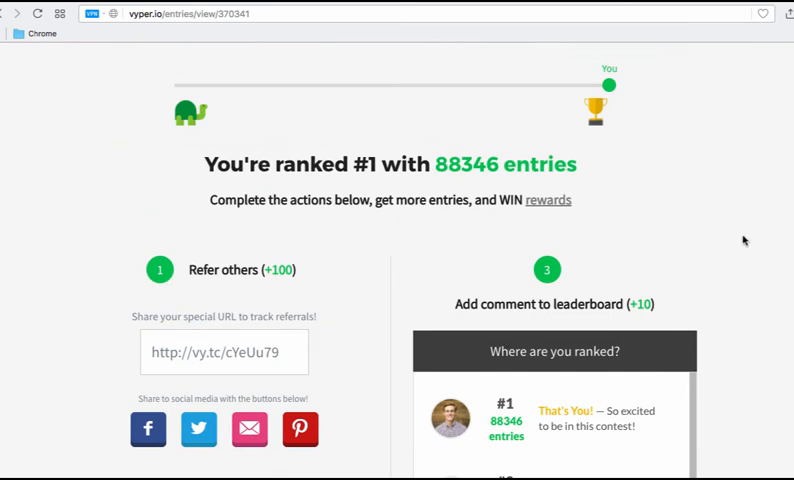
mouse_move(625, 234)
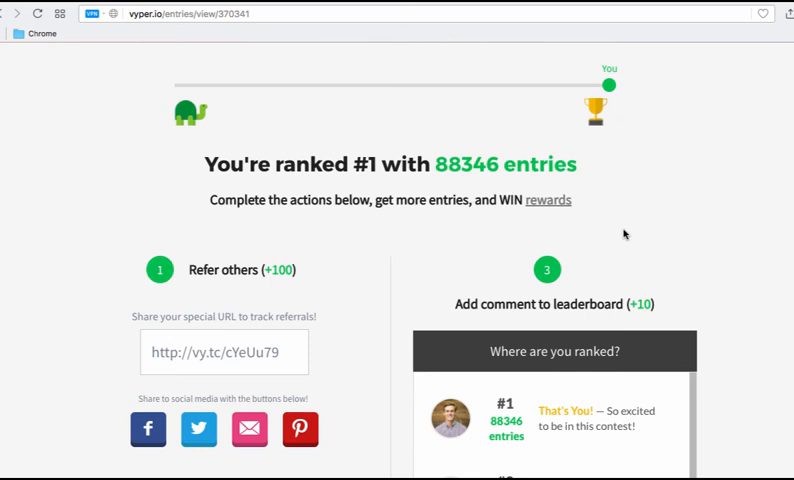
Step: Scroll to the self-referral warning, Follow us online options and top-three leaderboard
scroll(down, 3)
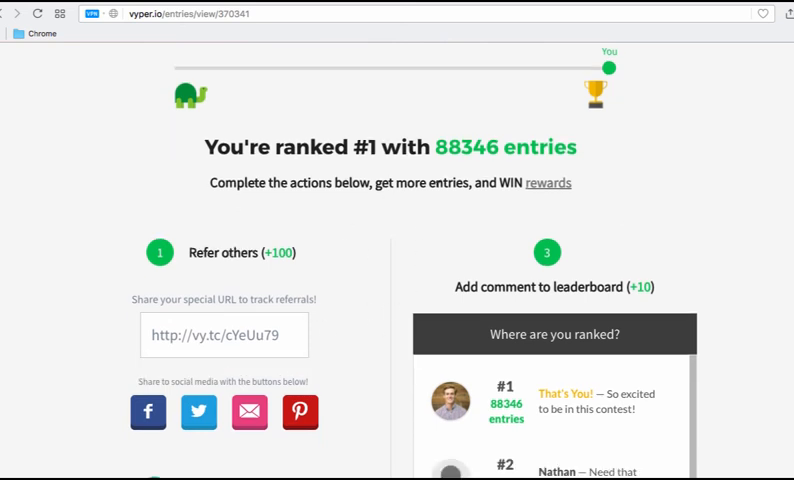
mouse_move(282, 337)
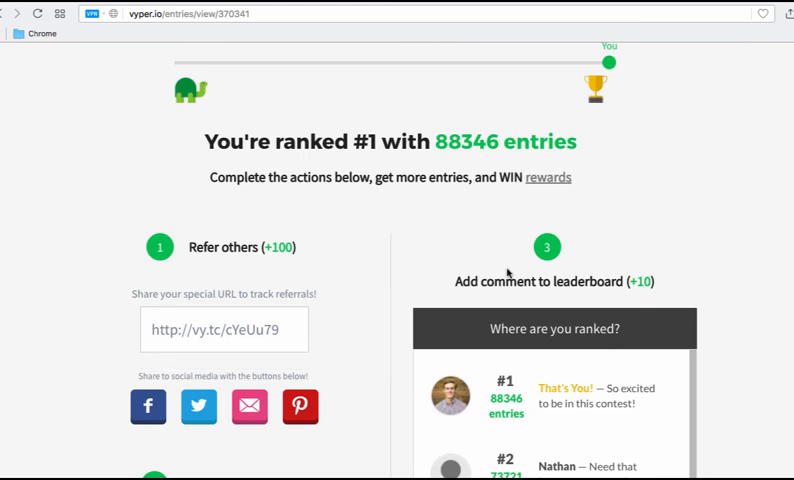
mouse_move(402, 229)
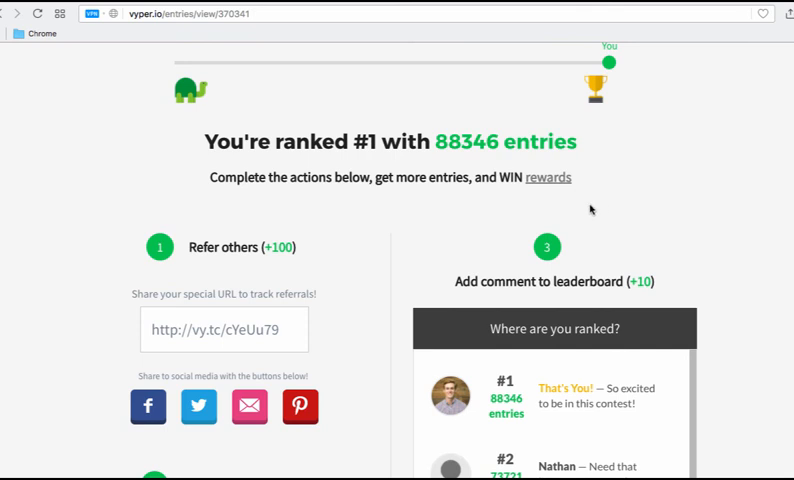
scroll(down, 3)
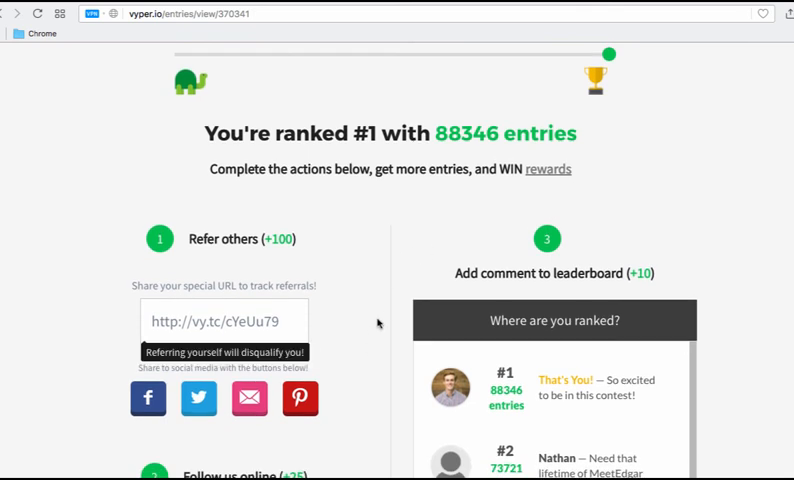
mouse_move(453, 257)
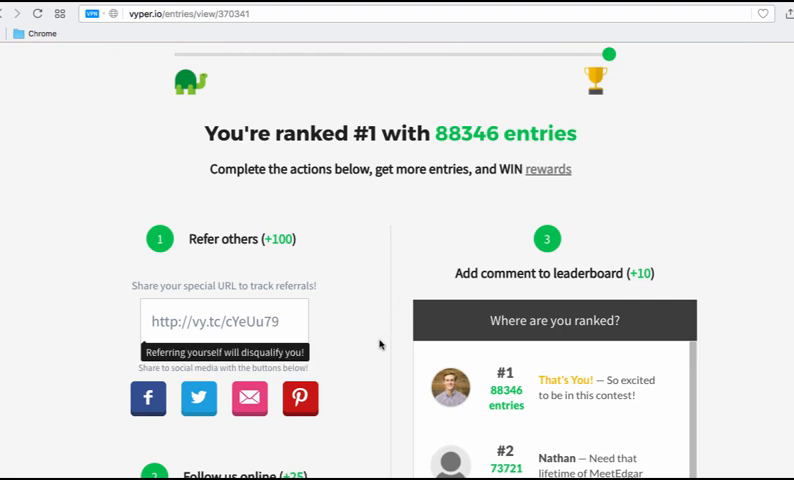
mouse_move(765, 340)
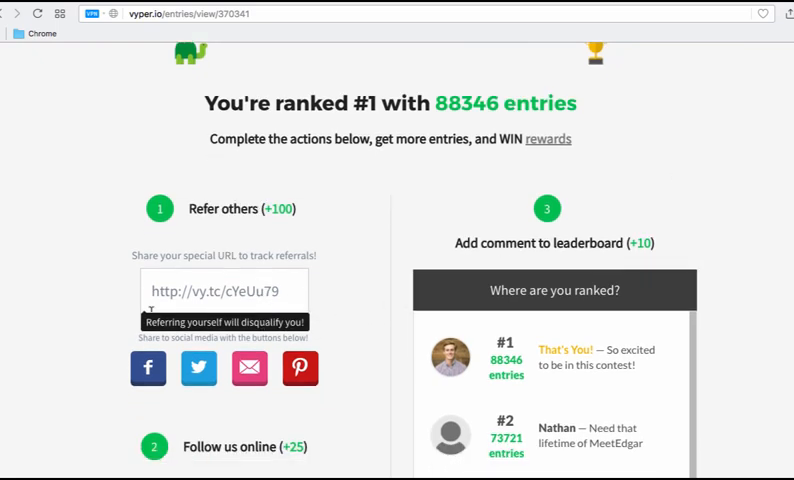
scroll(down, 3)
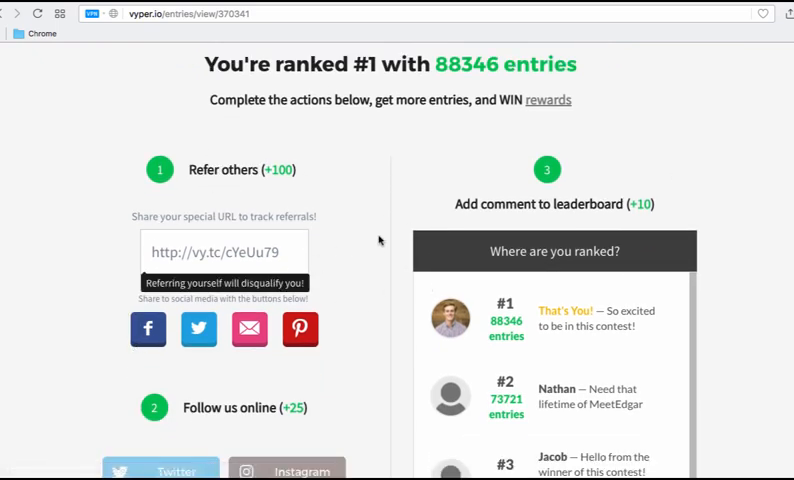
scroll(down, 3)
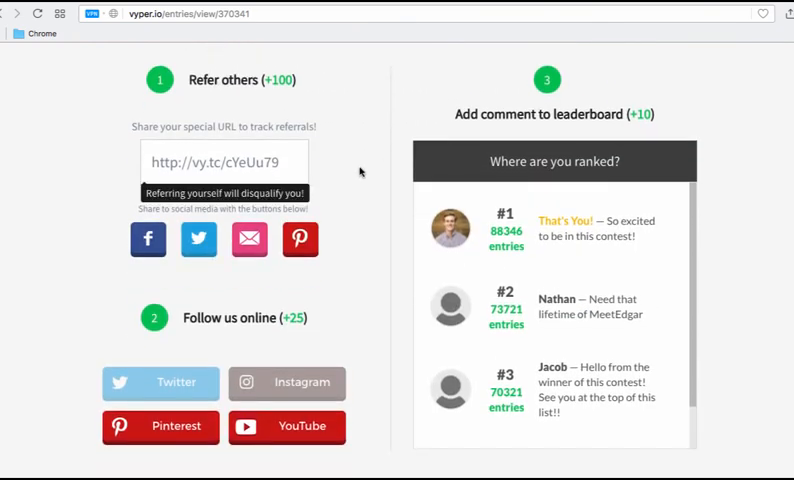
mouse_move(355, 181)
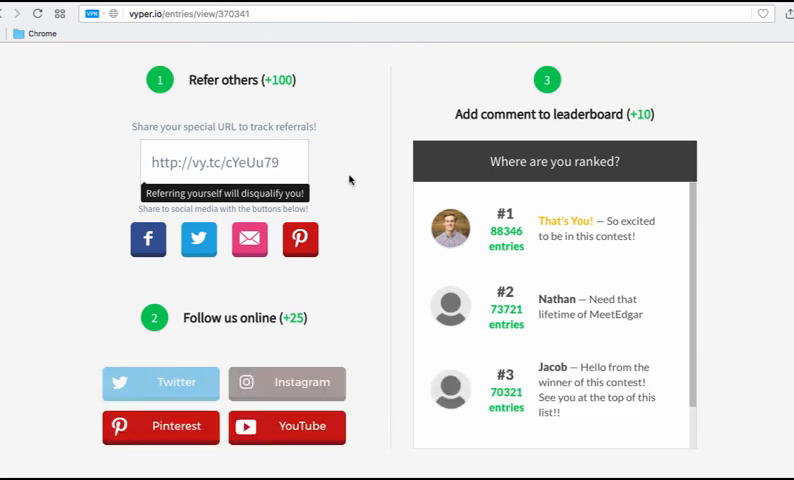
Step: Scroll briefly to More ways to earn entries, then back up to the #1 ranking
scroll(down, 3)
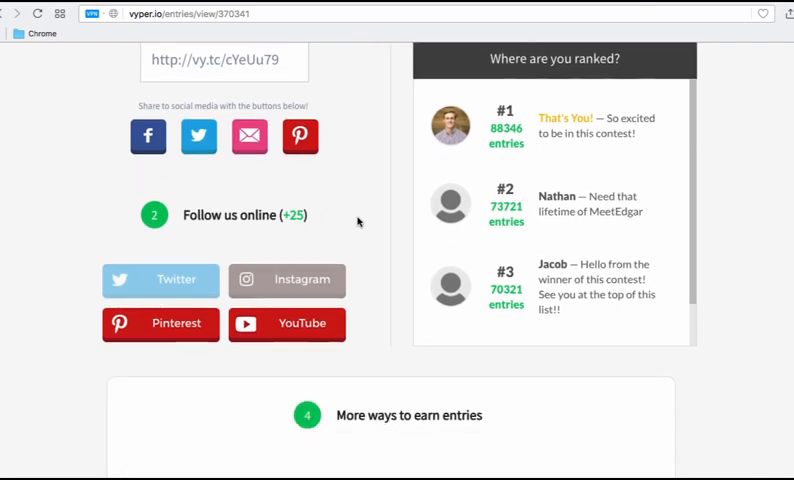
scroll(down, 3)
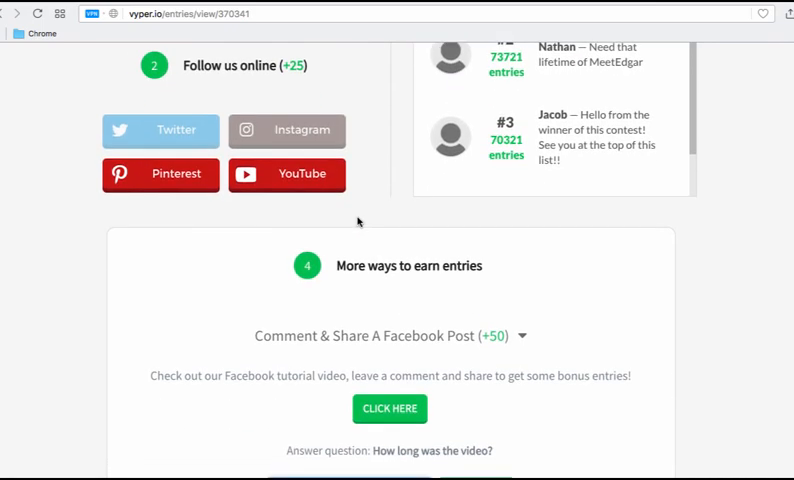
scroll(up, 3)
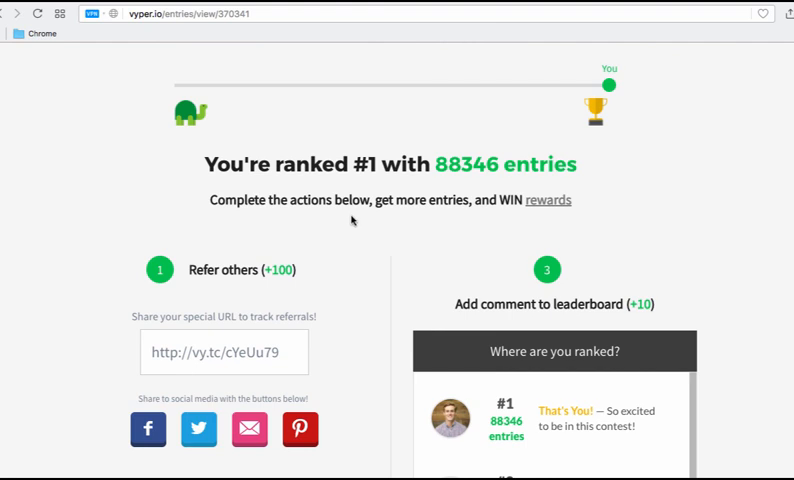
mouse_move(350, 221)
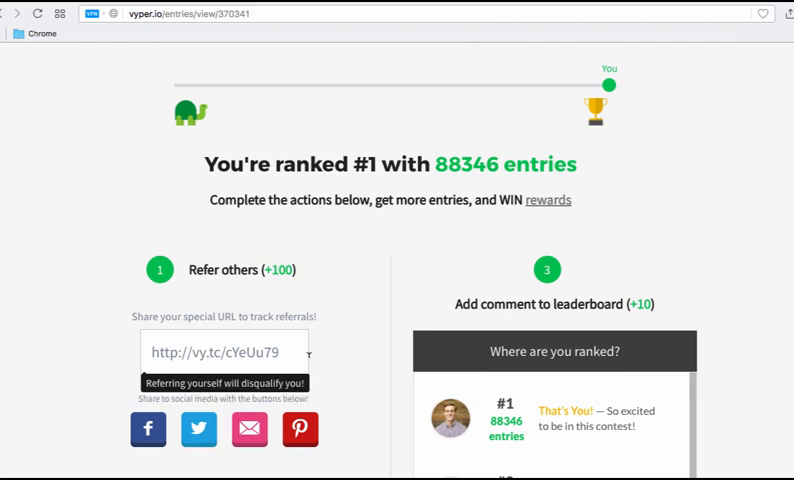
mouse_move(651, 224)
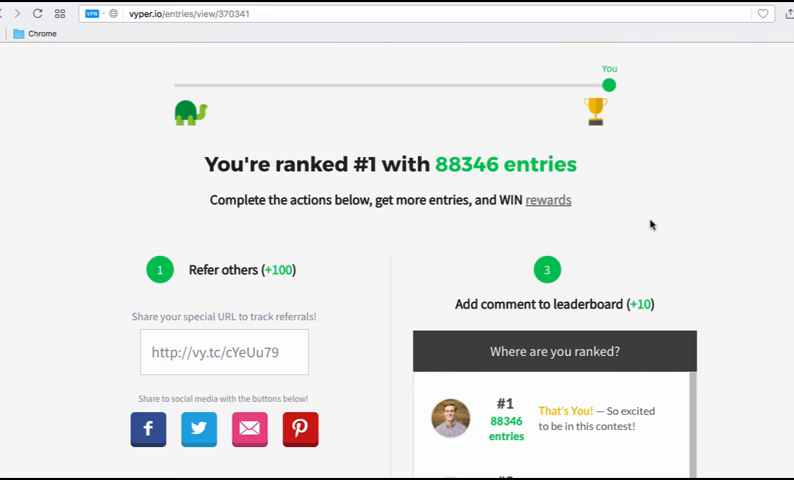
mouse_move(642, 218)
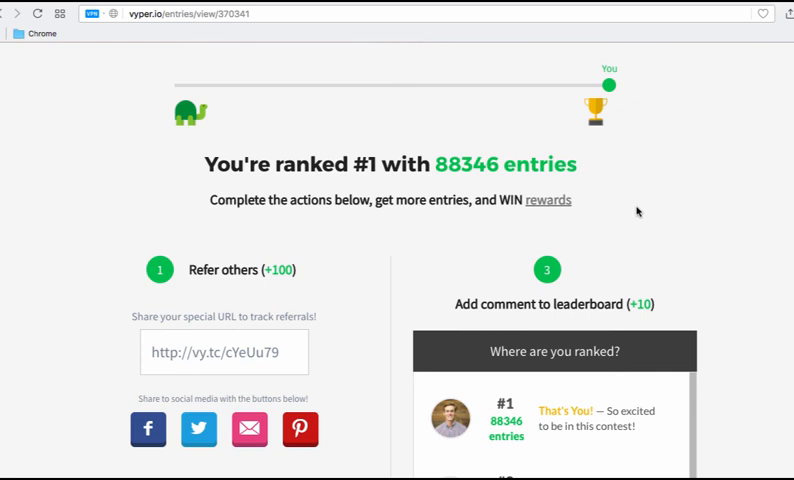
mouse_move(217, 137)
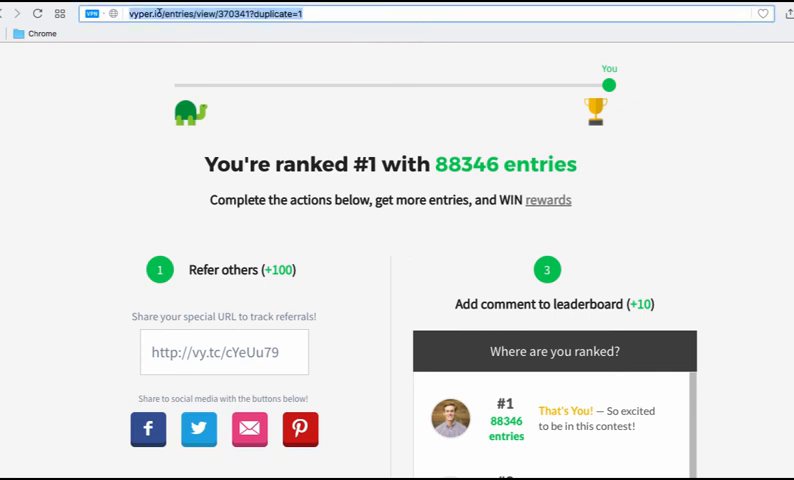
mouse_move(755, 158)
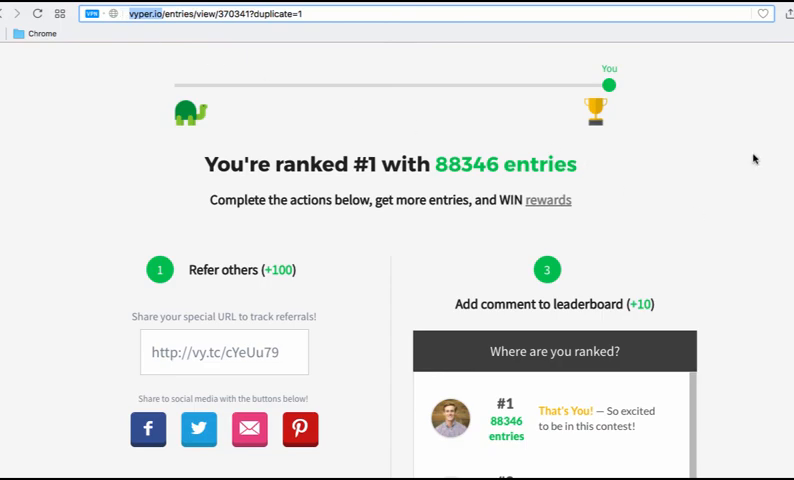